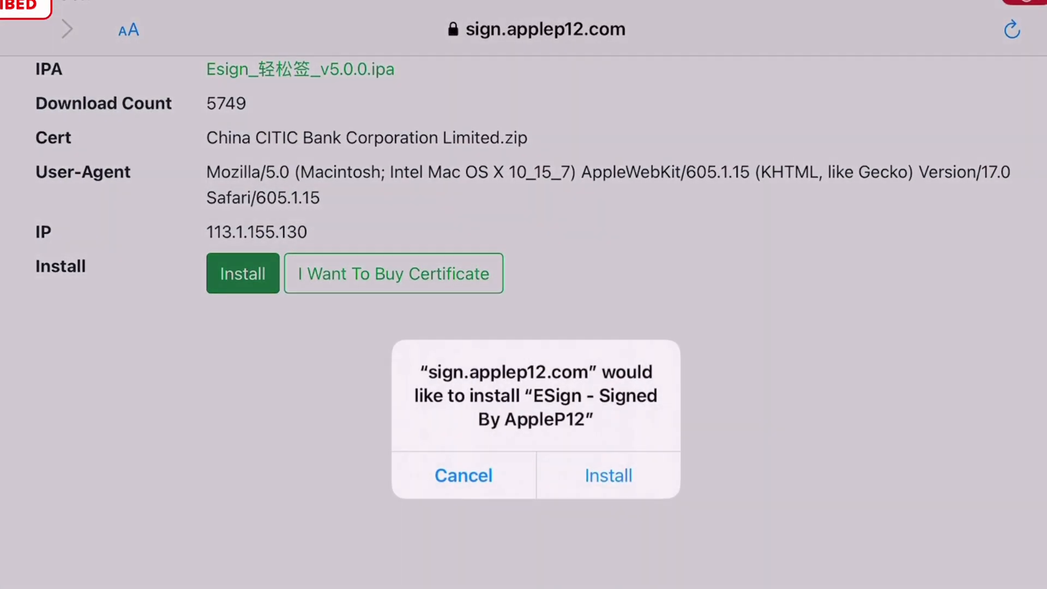
- Go to applep12.com in Safari and look through the pricing page
left_click(607, 474)
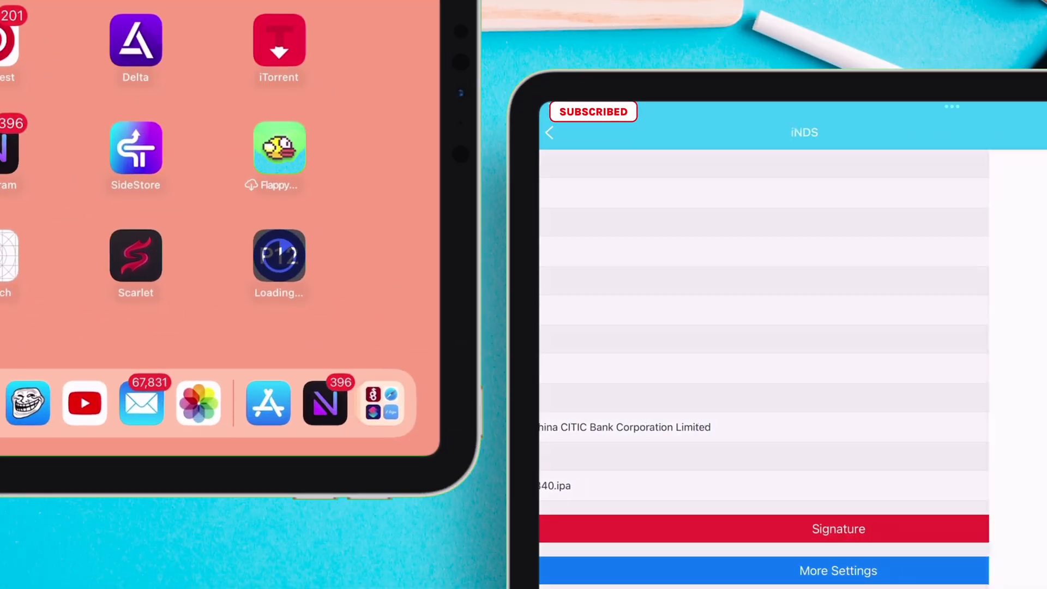
left_click(838, 528)
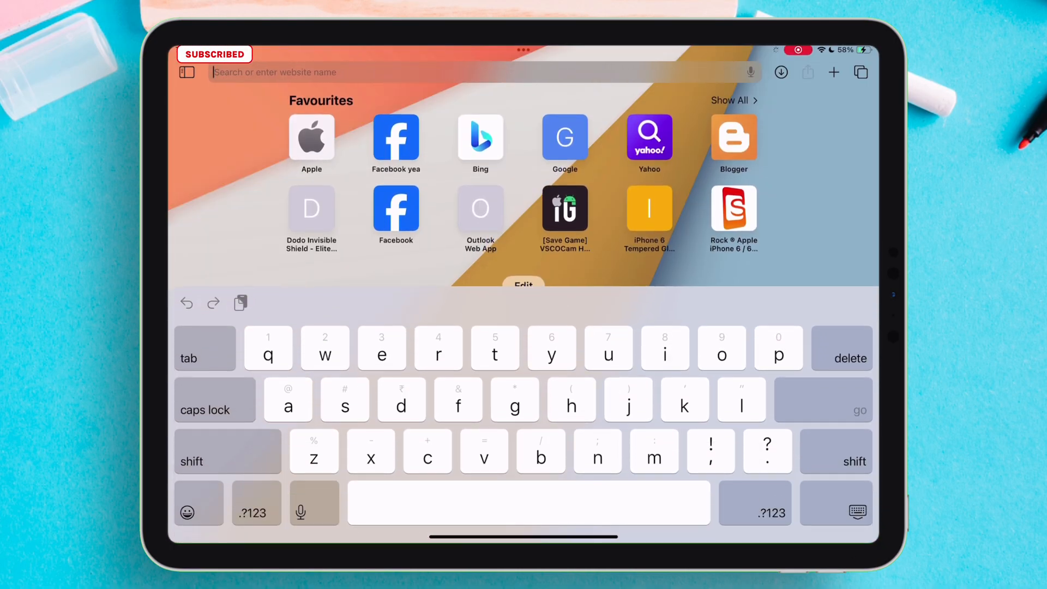
type("applep")
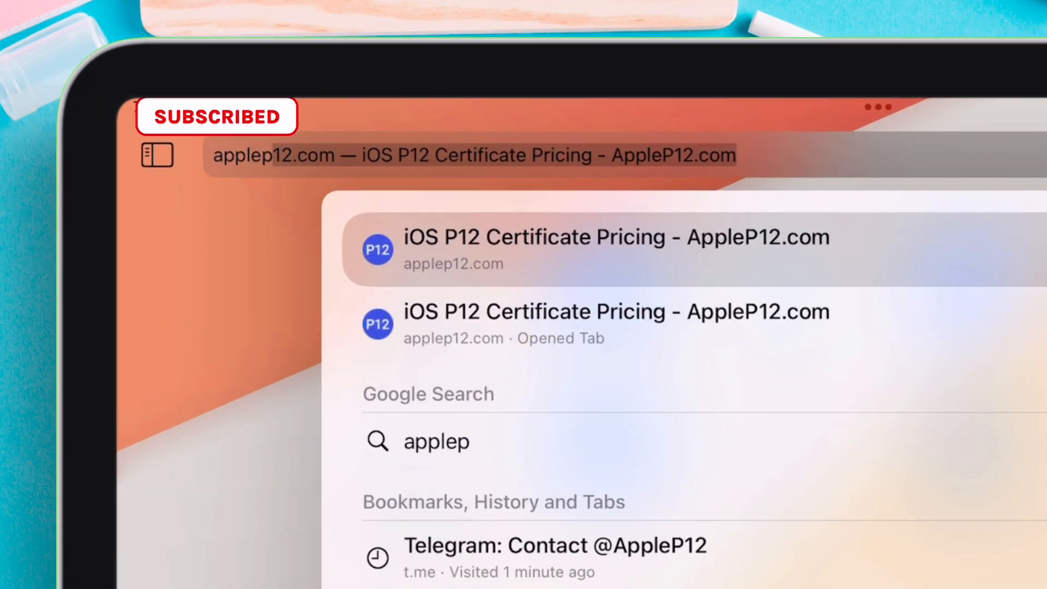
type("12.com")
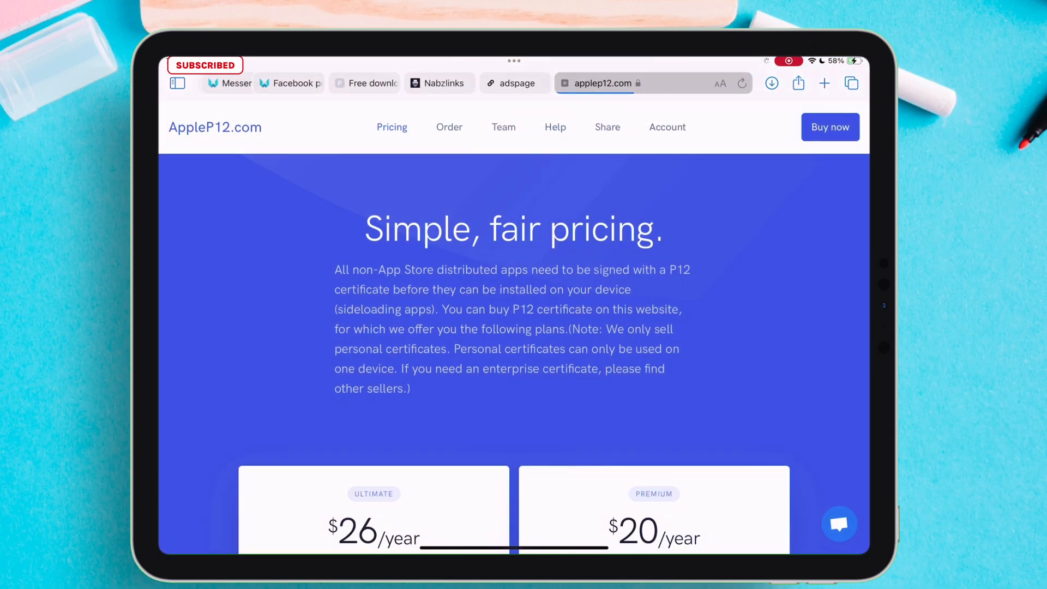
scroll("down", 3)
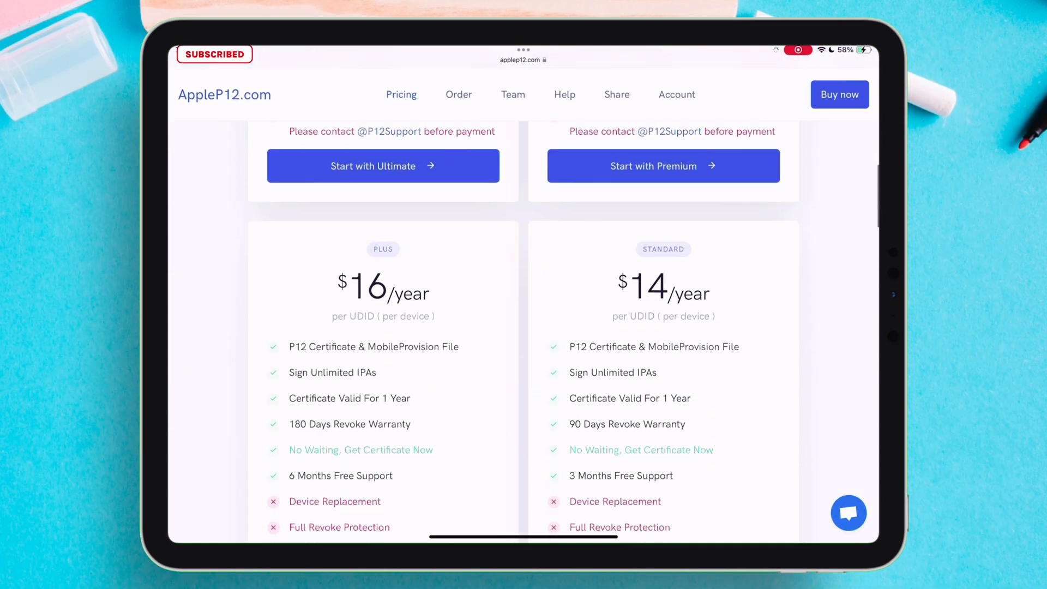
scroll("down", 3)
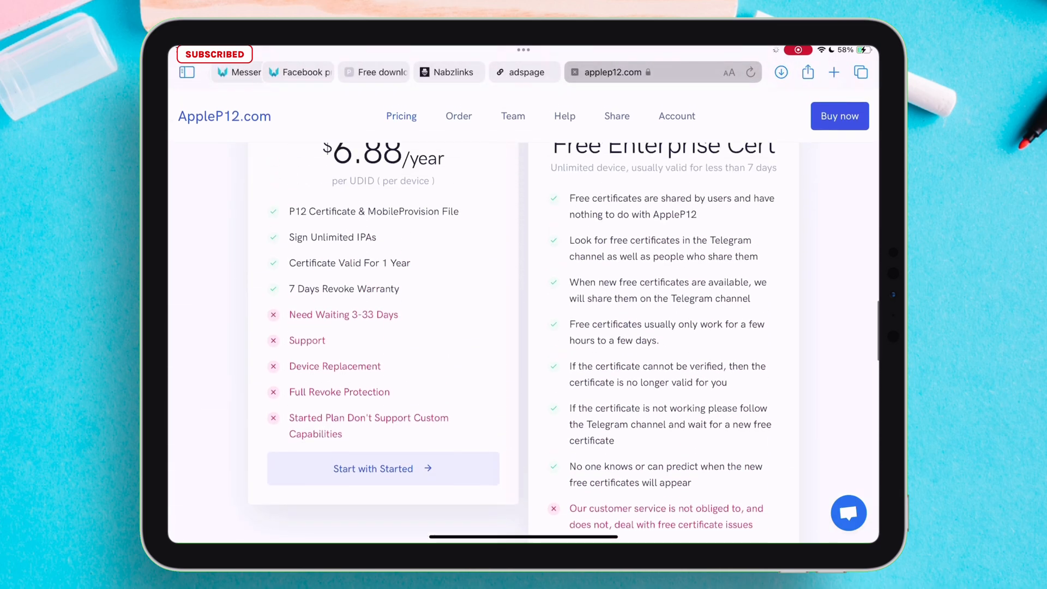
scroll("down", 3)
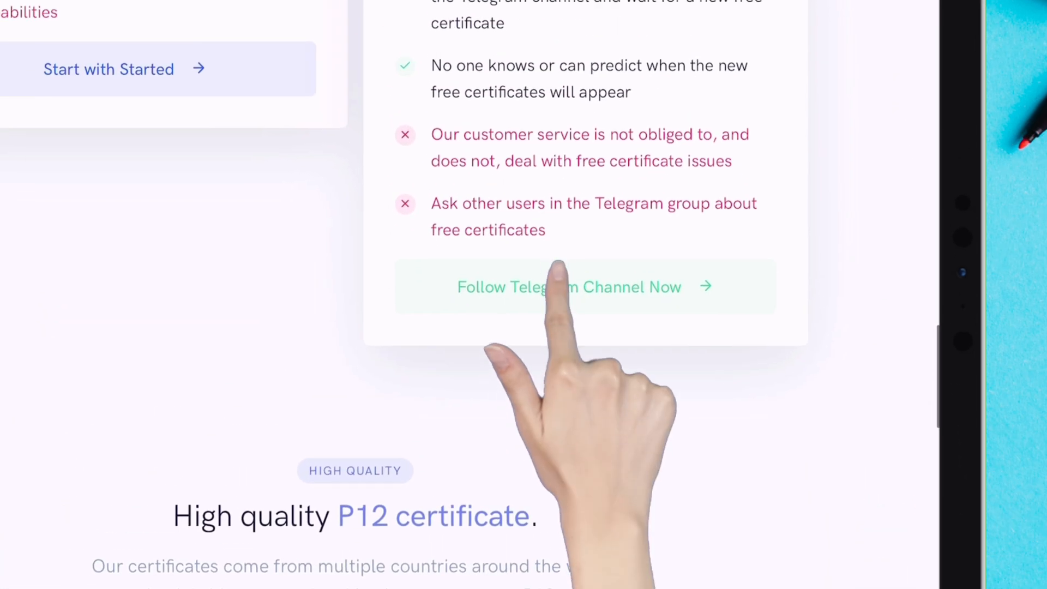
- Follow the AppleP12 Telegram channel link and choose to open it in Nicegram
left_click(569, 287)
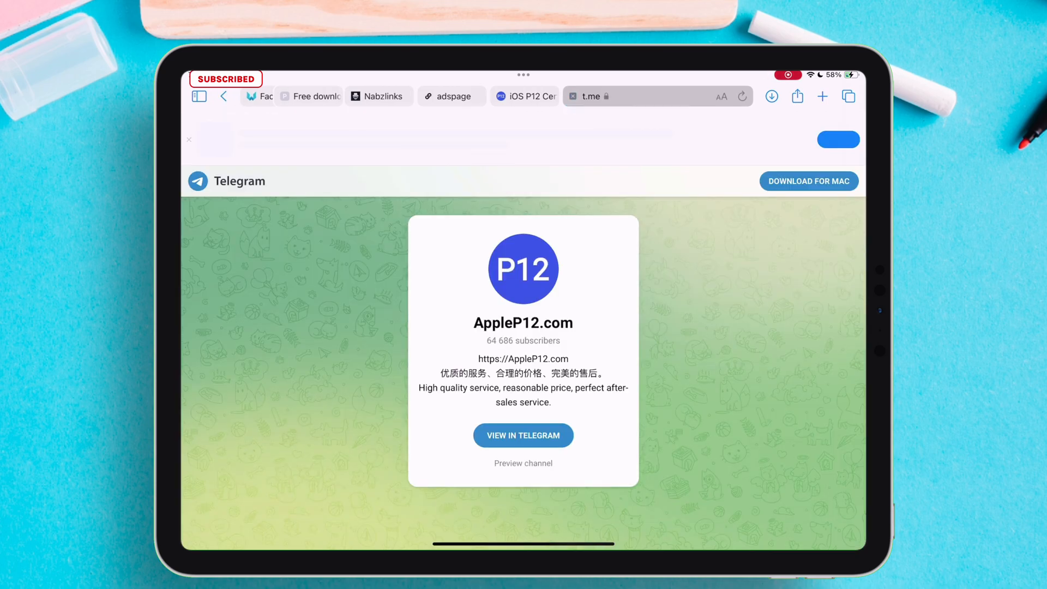
left_click(522, 435)
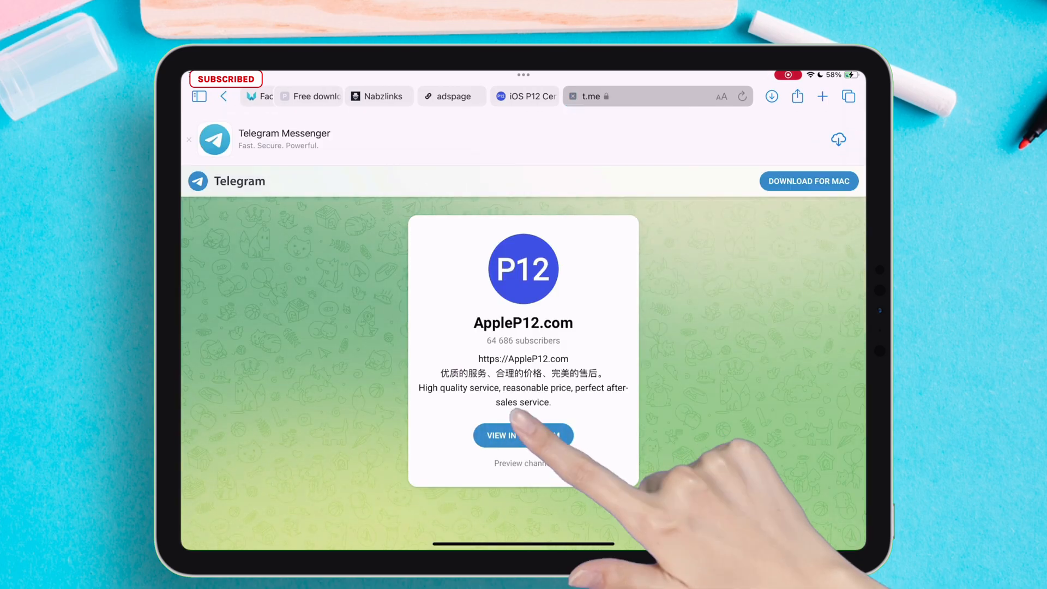
left_click(523, 435)
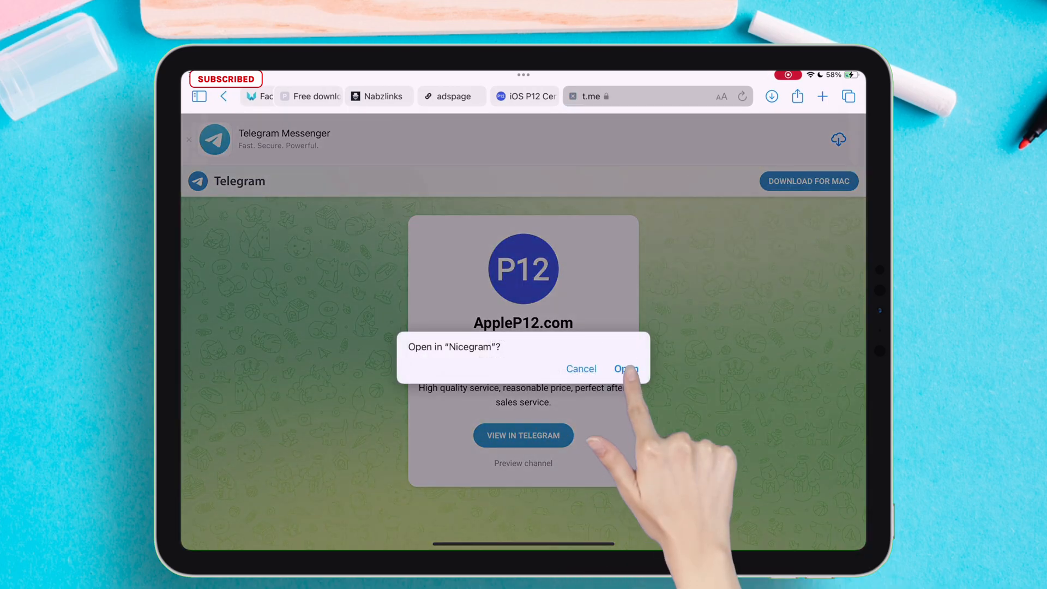
- Find the China CITIC Bank certificate post in the AppleP12.com channel and open its Esign link
left_click(624, 369)
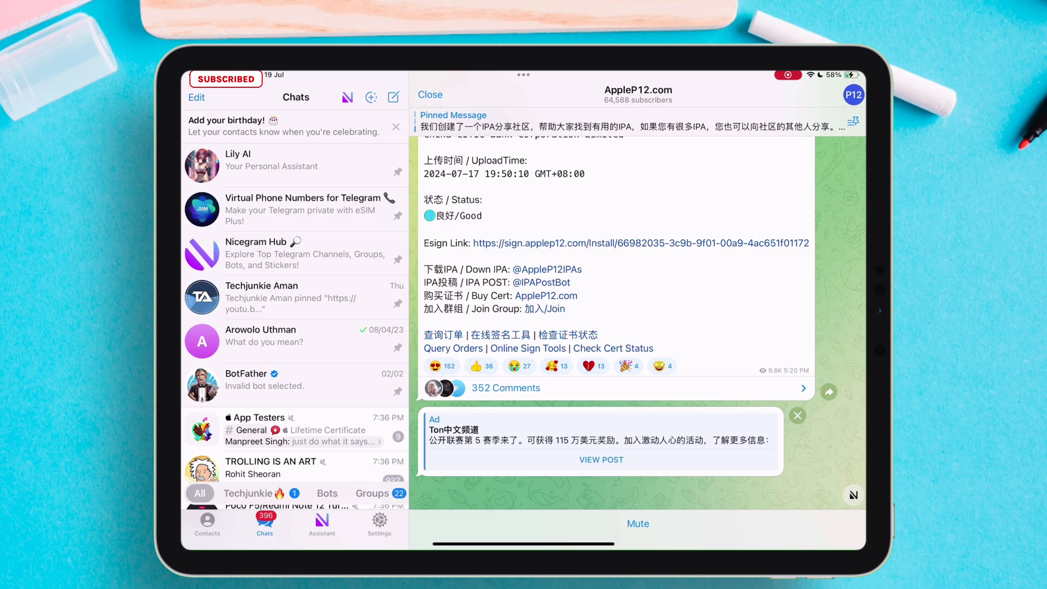
scroll("up", 3)
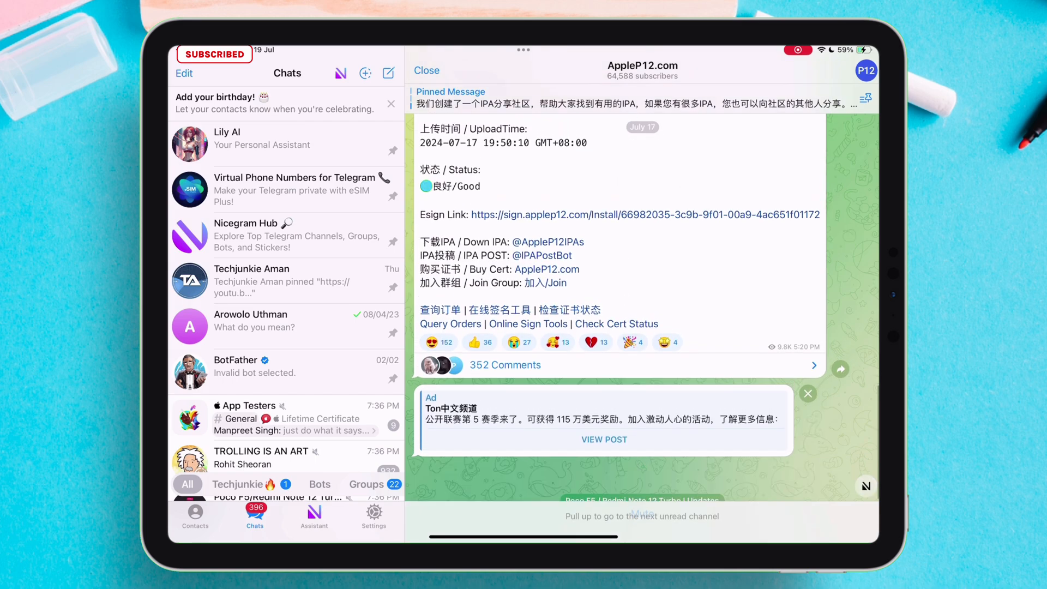
scroll("down", 3)
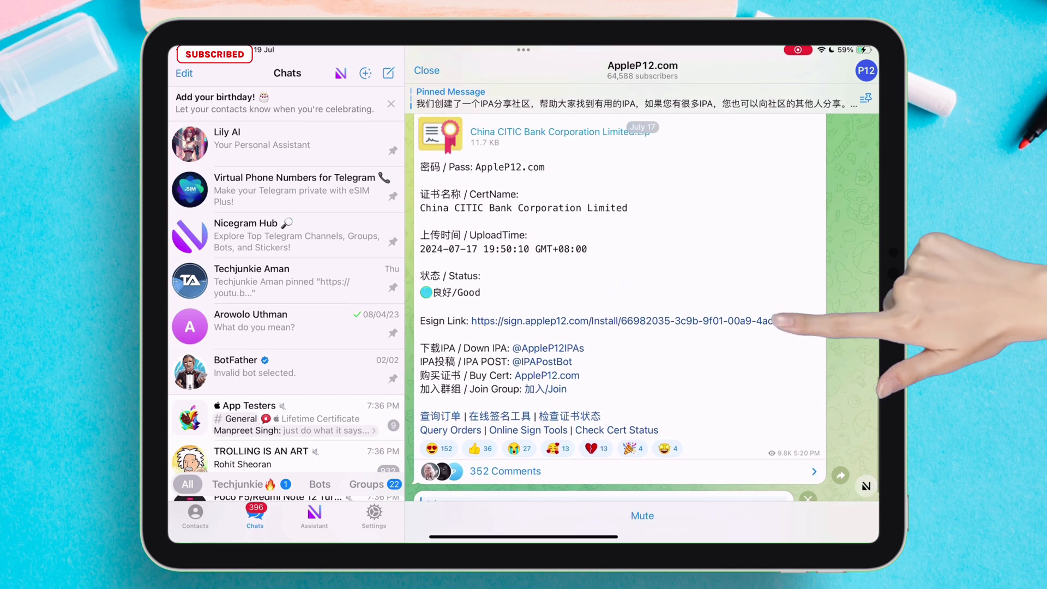
left_click(621, 320)
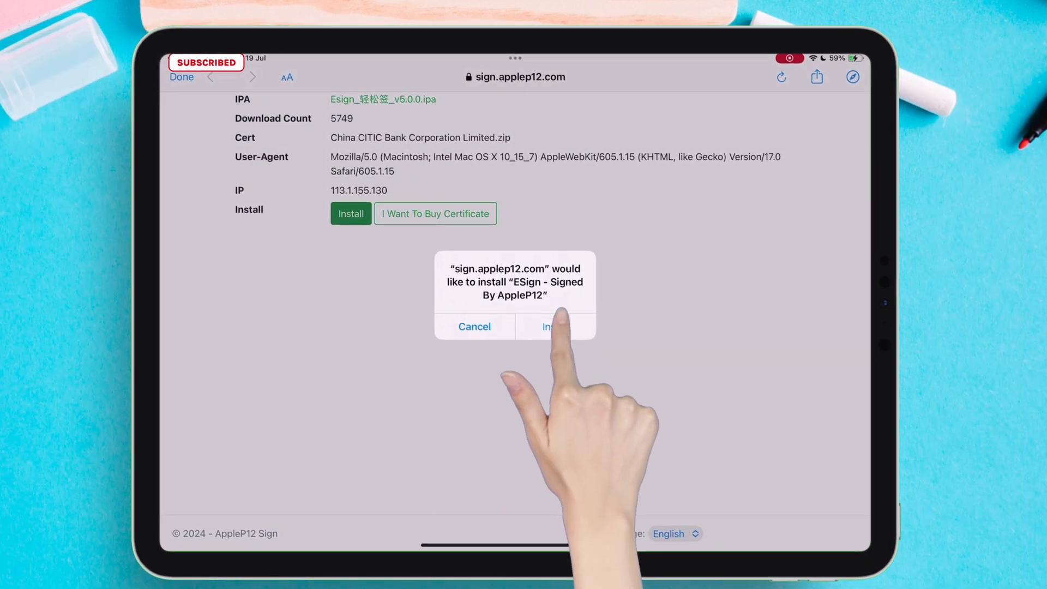
- Approve installing ESign from sign.applep12.com and head to Settings General
left_click(551, 326)
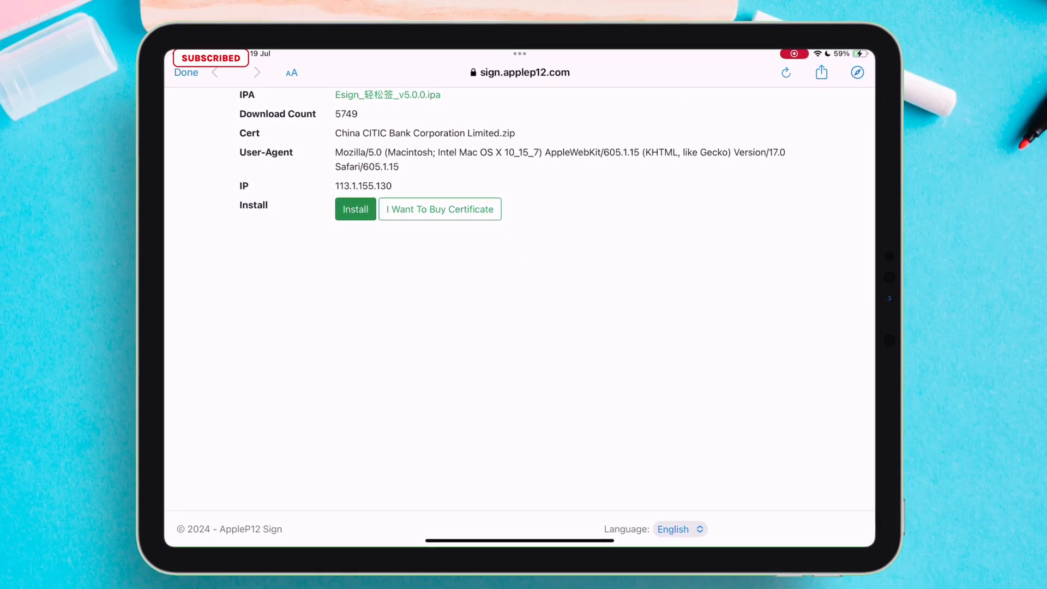
left_click(356, 208)
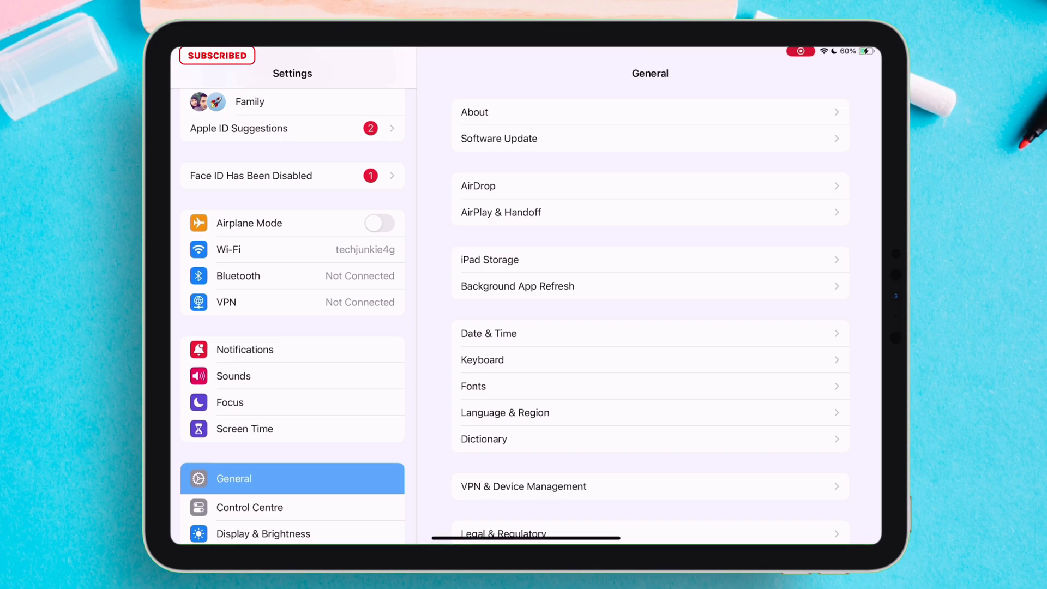
- Trust the China CITIC Bank Corporation Limited developer under VPN & Device Management
left_click(522, 486)
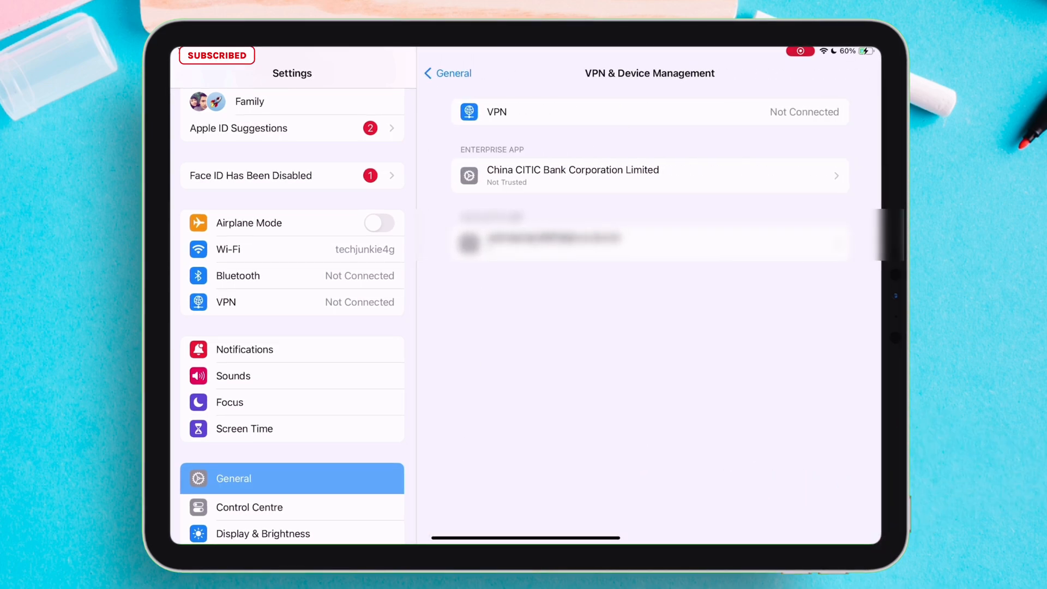
left_click(573, 175)
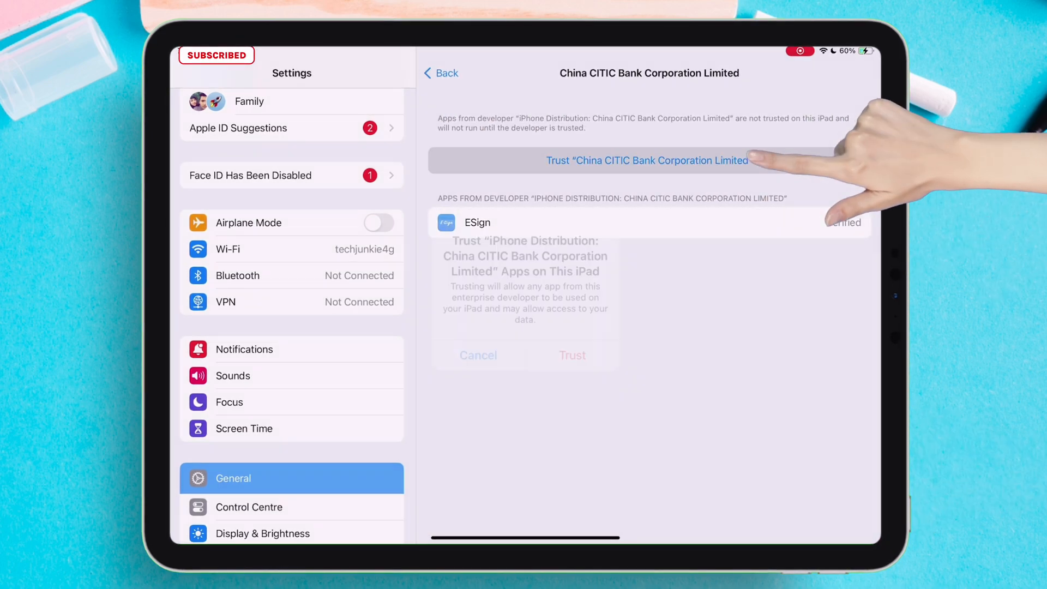
left_click(571, 355)
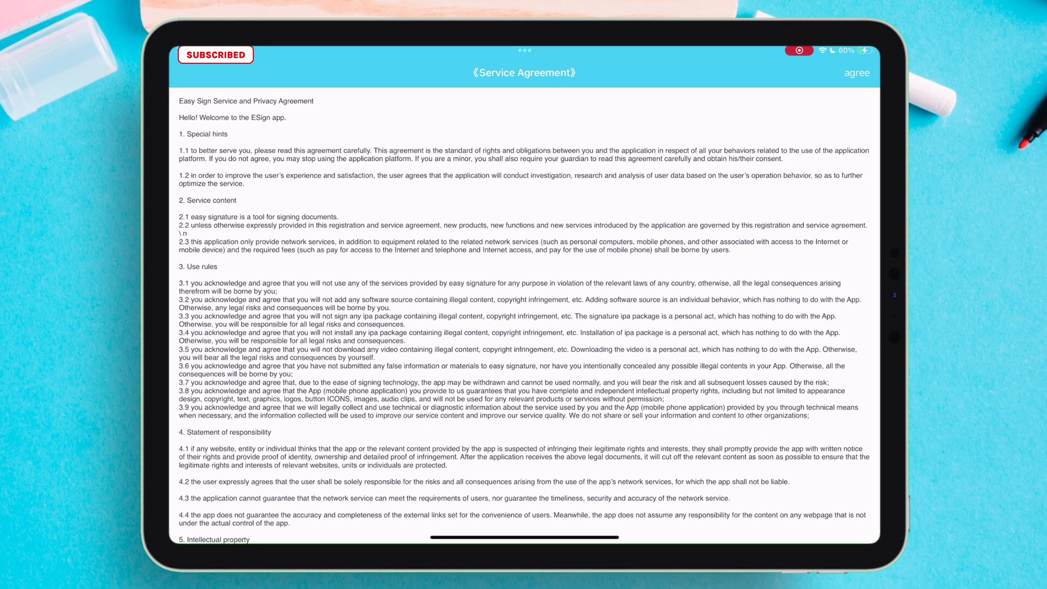
- Accept ESign's service agreement and disclaimer, visit its Settings, then leave for the home screen
left_click(858, 73)
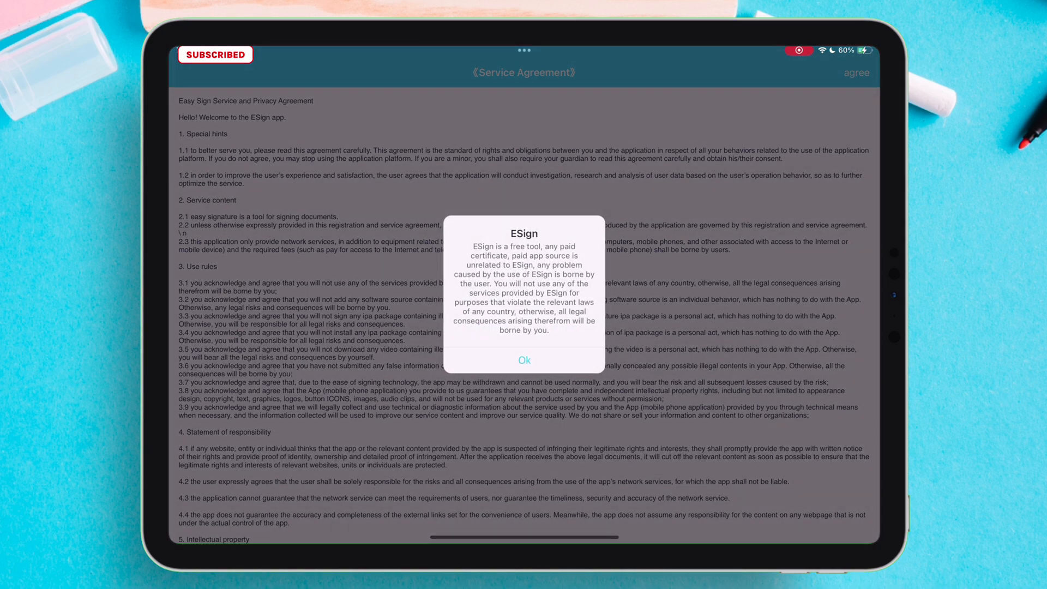
left_click(525, 360)
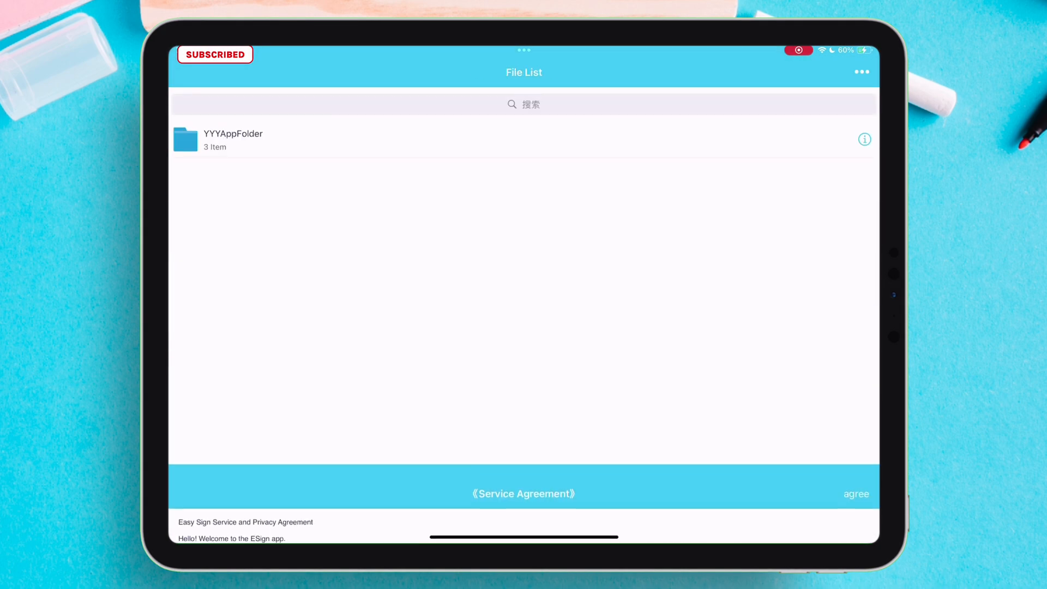
left_click(856, 493)
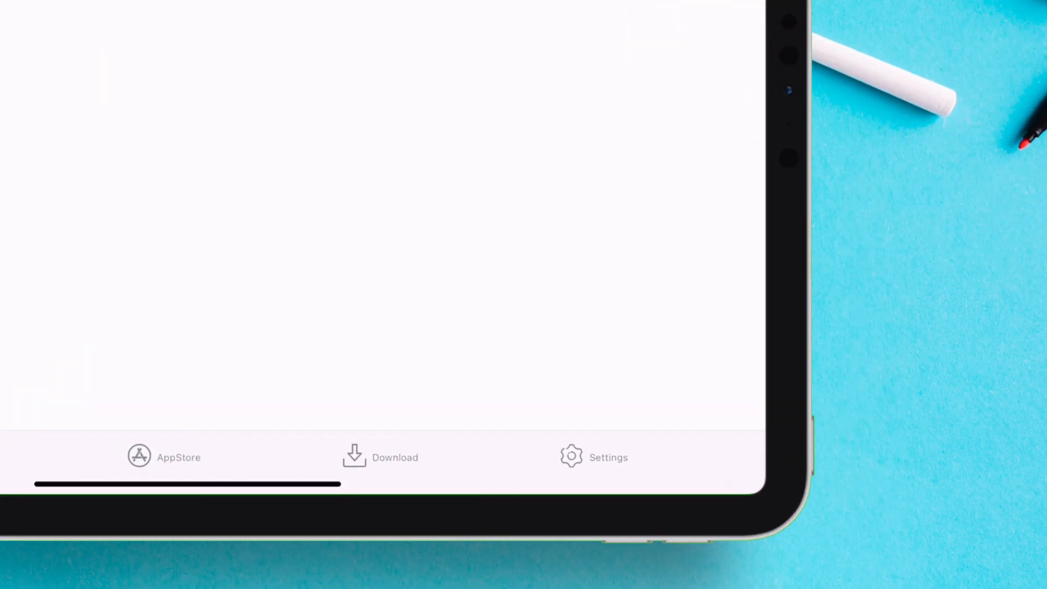
left_click(593, 457)
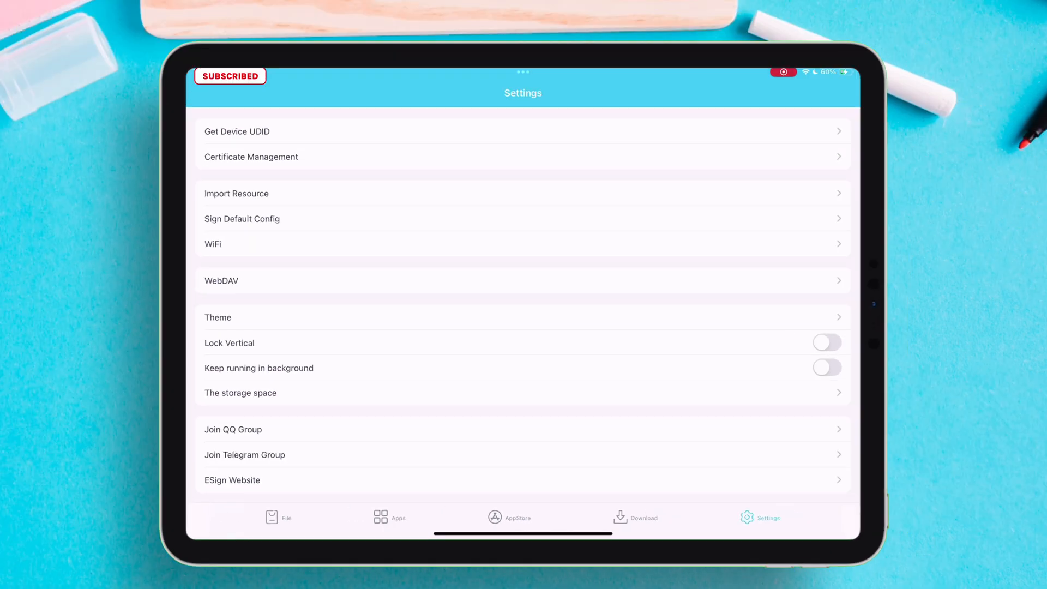
key("home")
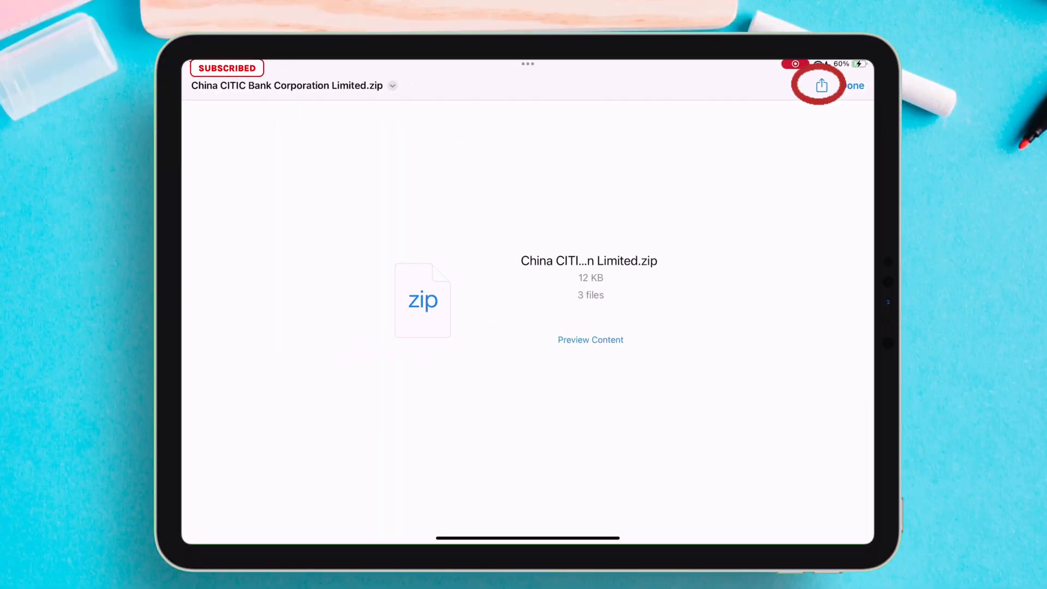
- Save the China CITIC Bank certificate zip to On My iPad via Save to Files and close the preview
left_click(820, 85)
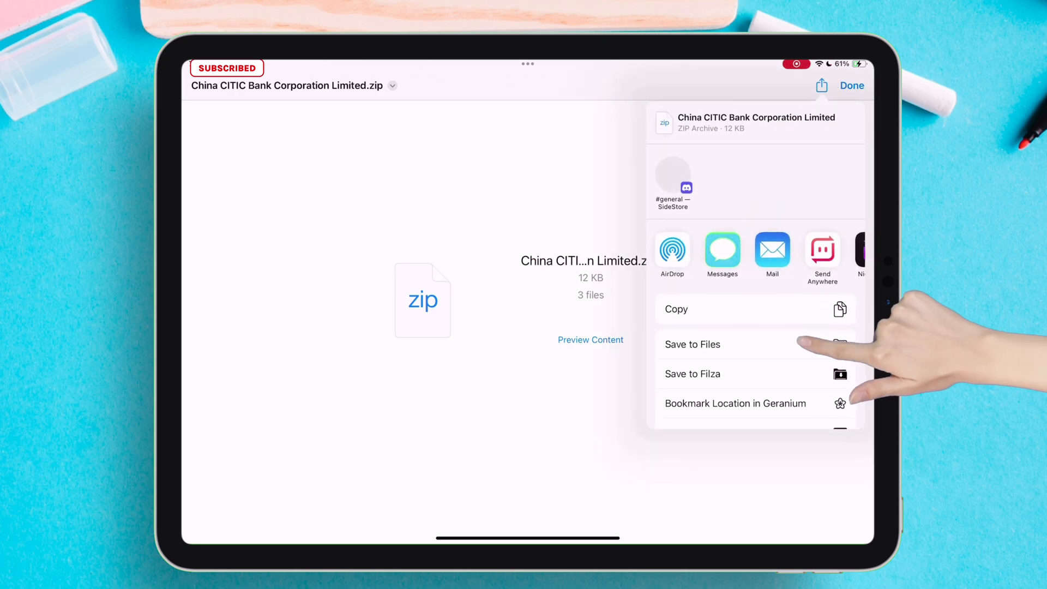
left_click(692, 343)
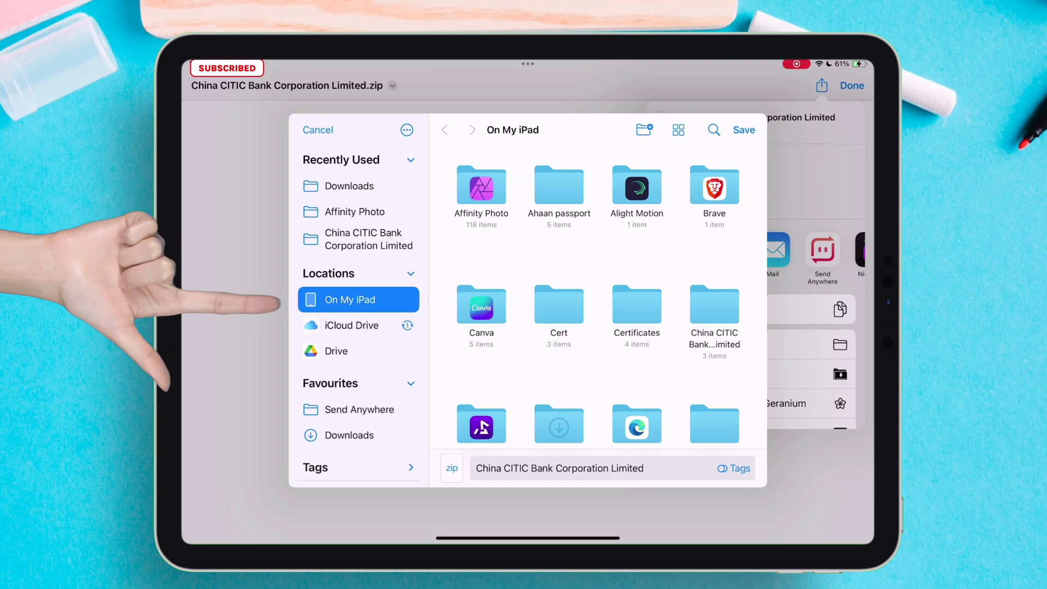
left_click(743, 130)
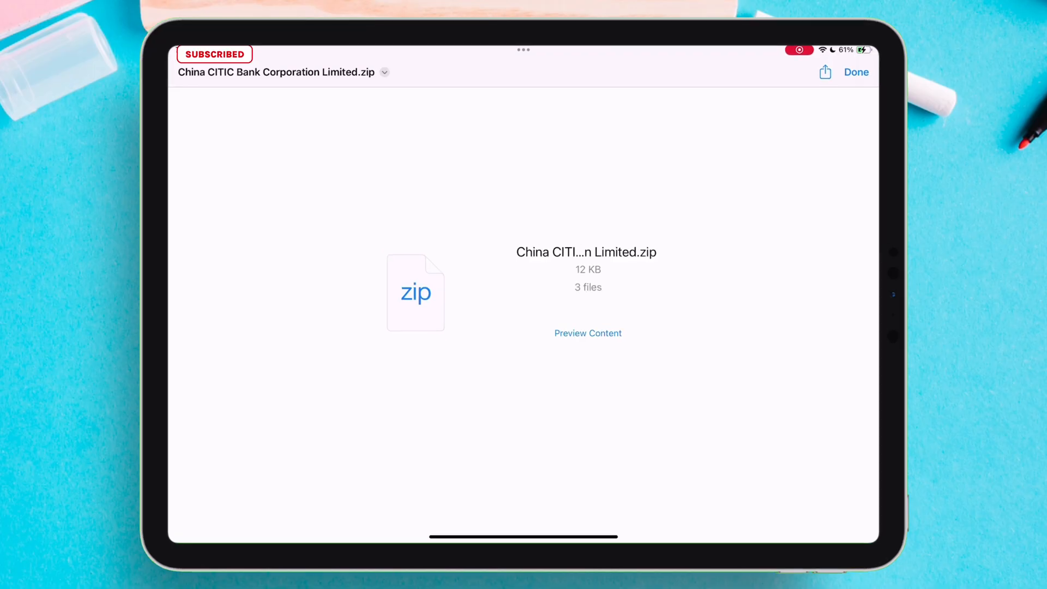
left_click(855, 72)
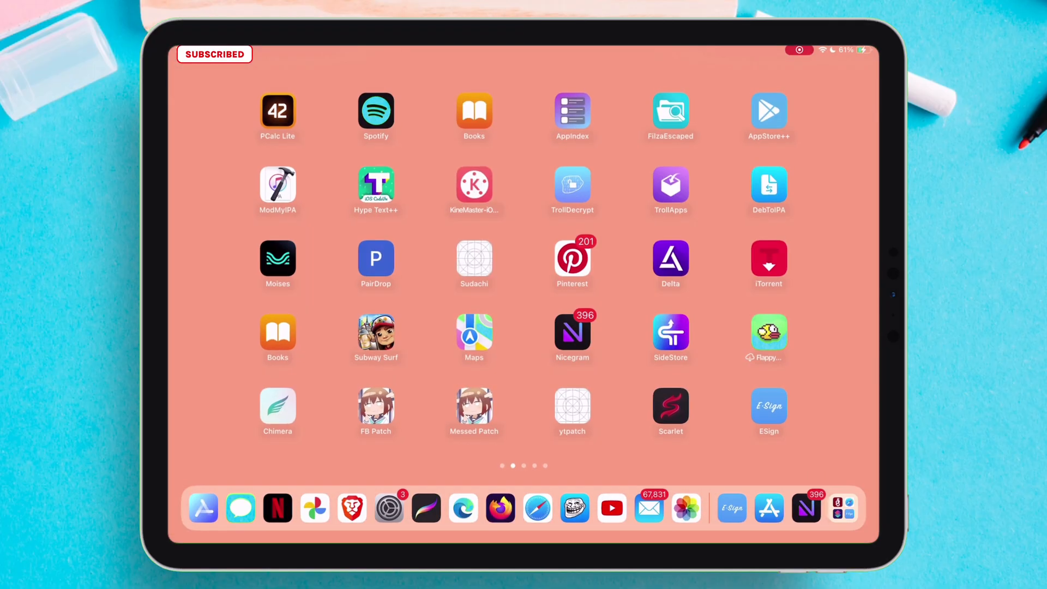
- Open the extracted China CITIC Bank folder in Files to check its three files, then return home
type("file")
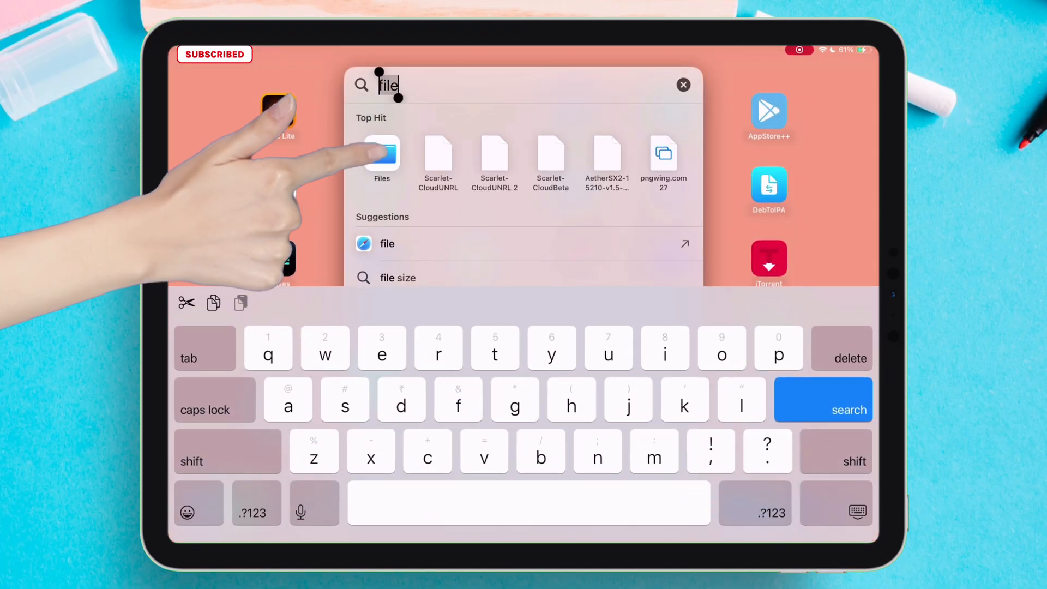
left_click(381, 157)
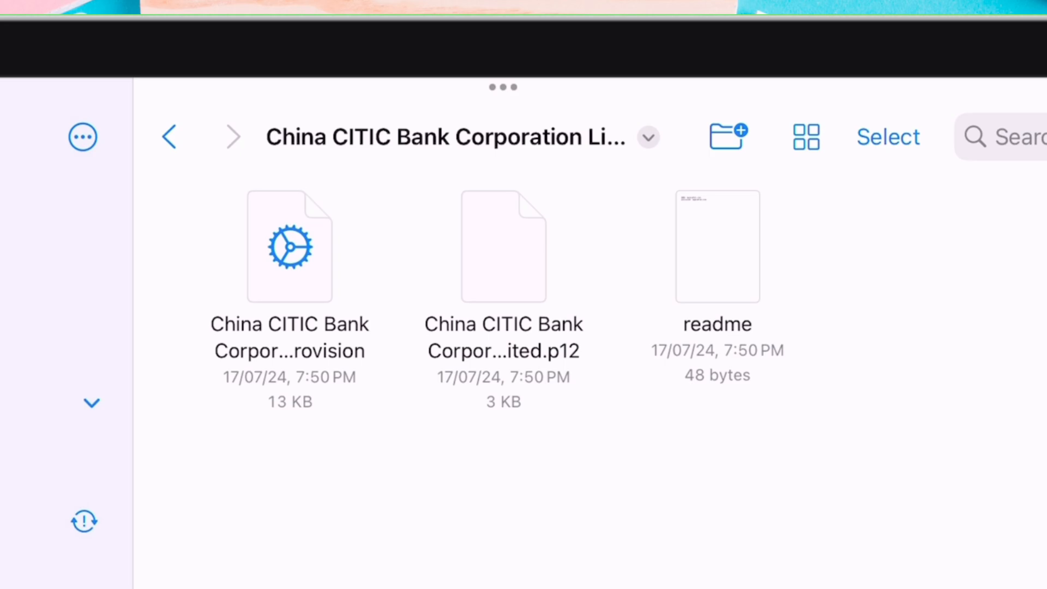
left_click(727, 137)
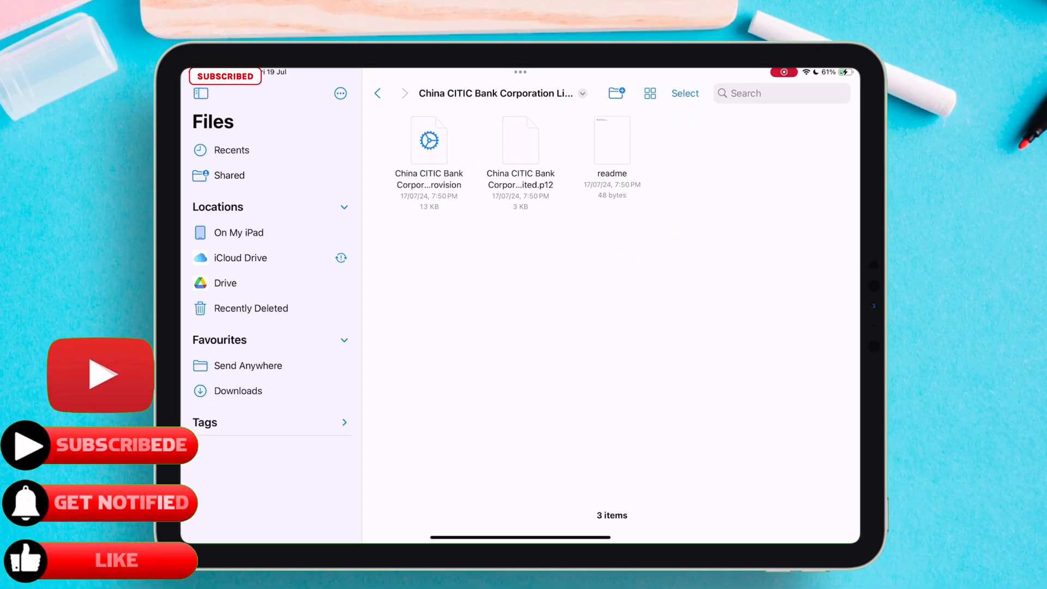
left_click(612, 140)
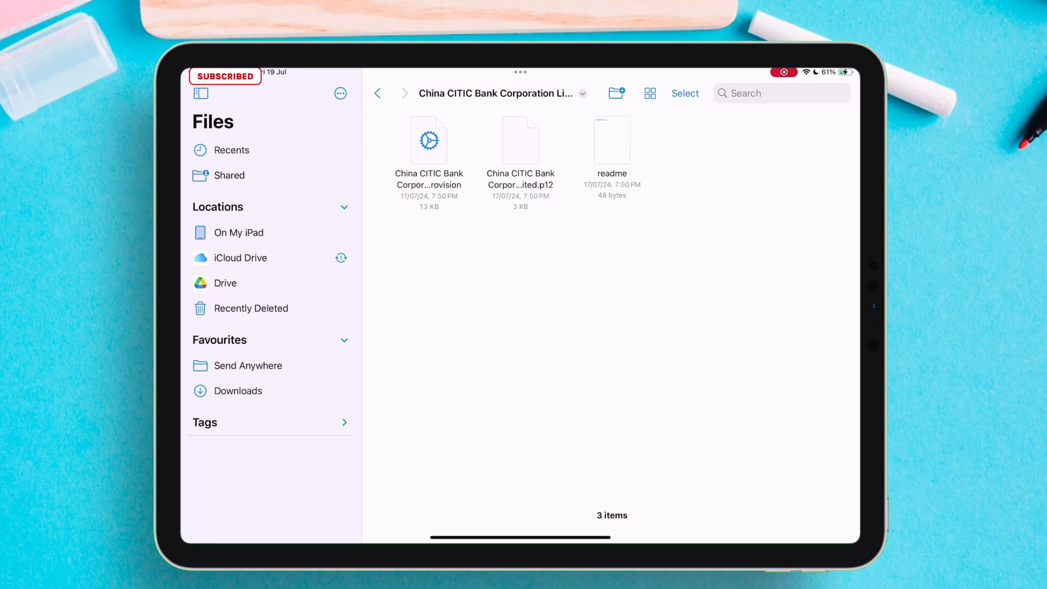
key("home")
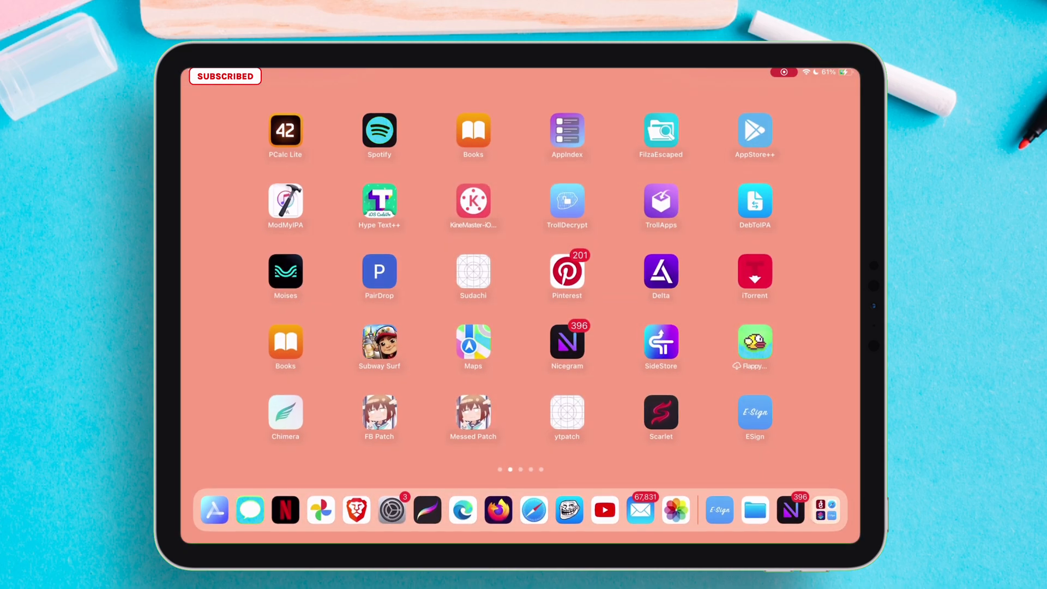
- Import the China CITIC Bank Corporation Limited folder from On My iPad via ESign's Import Resource
left_click(755, 415)
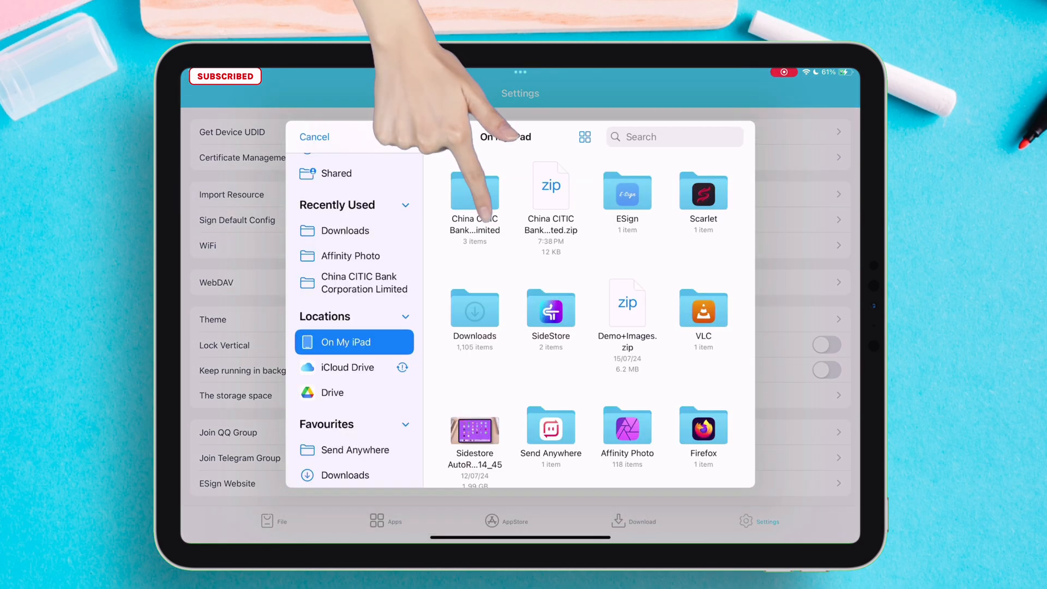
left_click(474, 194)
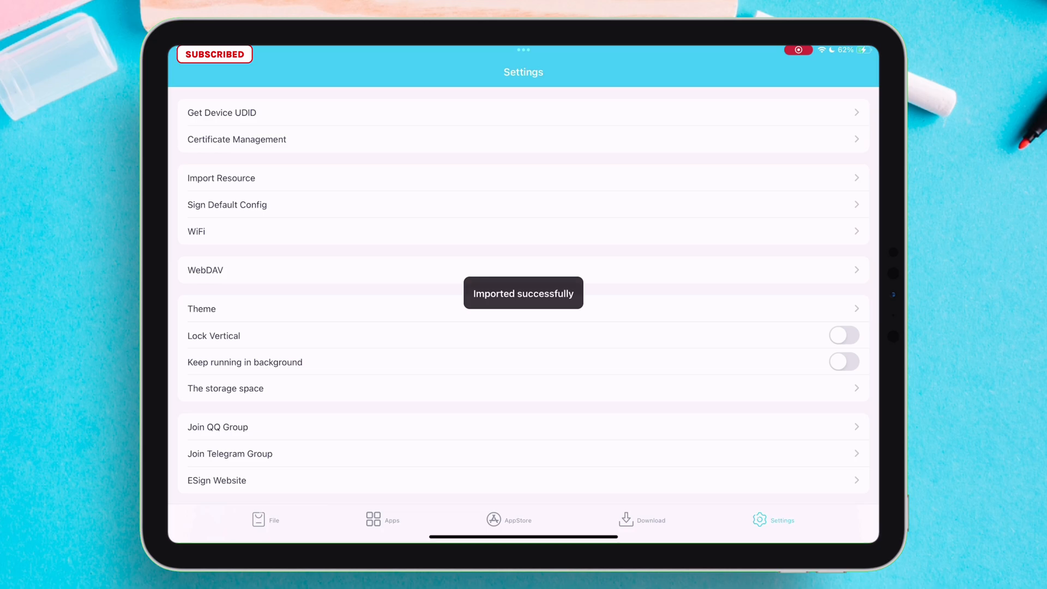
left_click(265, 519)
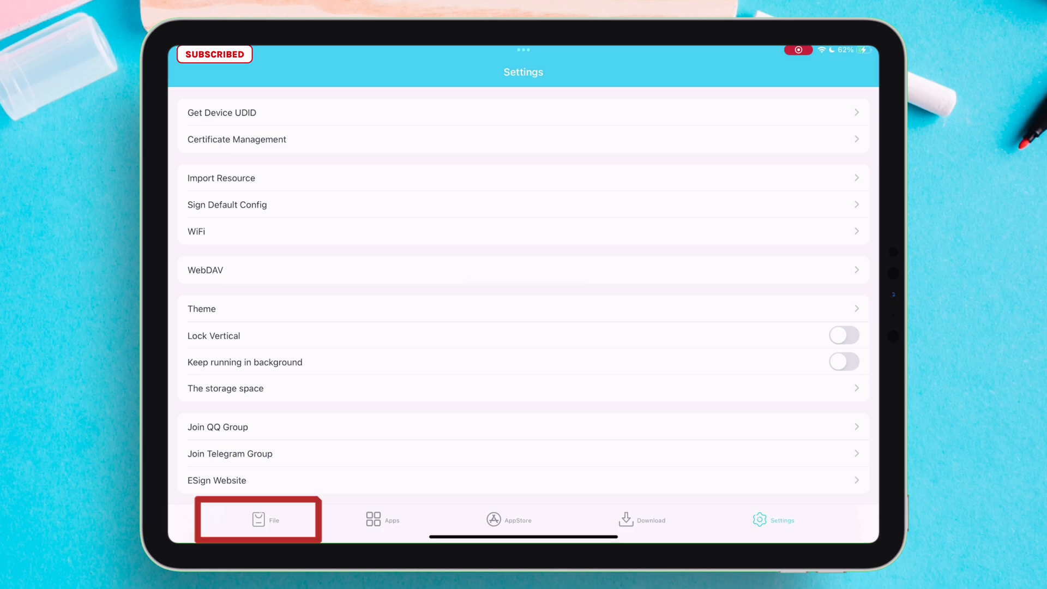
left_click(266, 519)
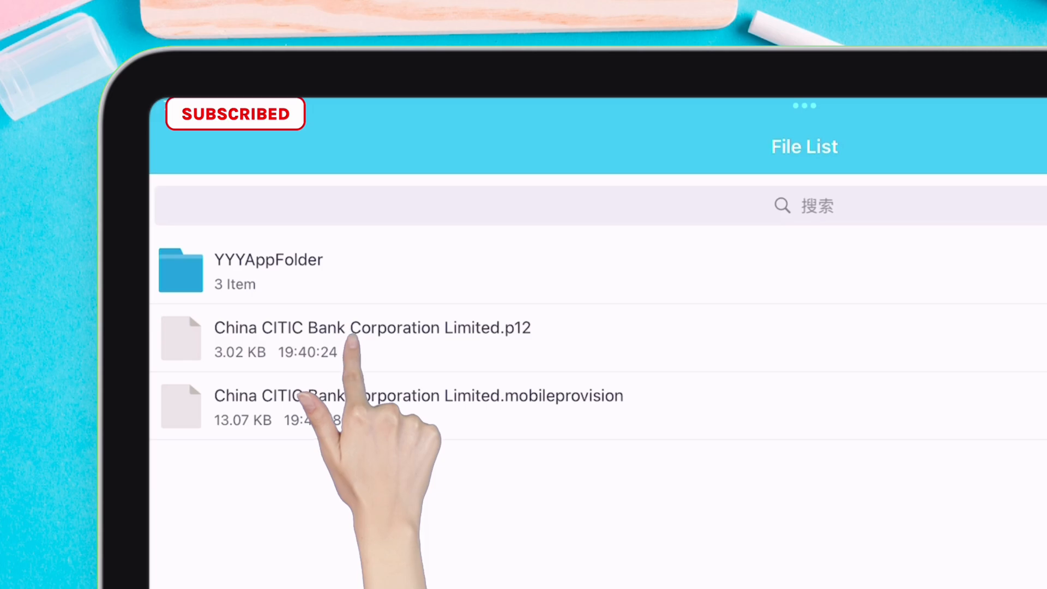
left_click(372, 327)
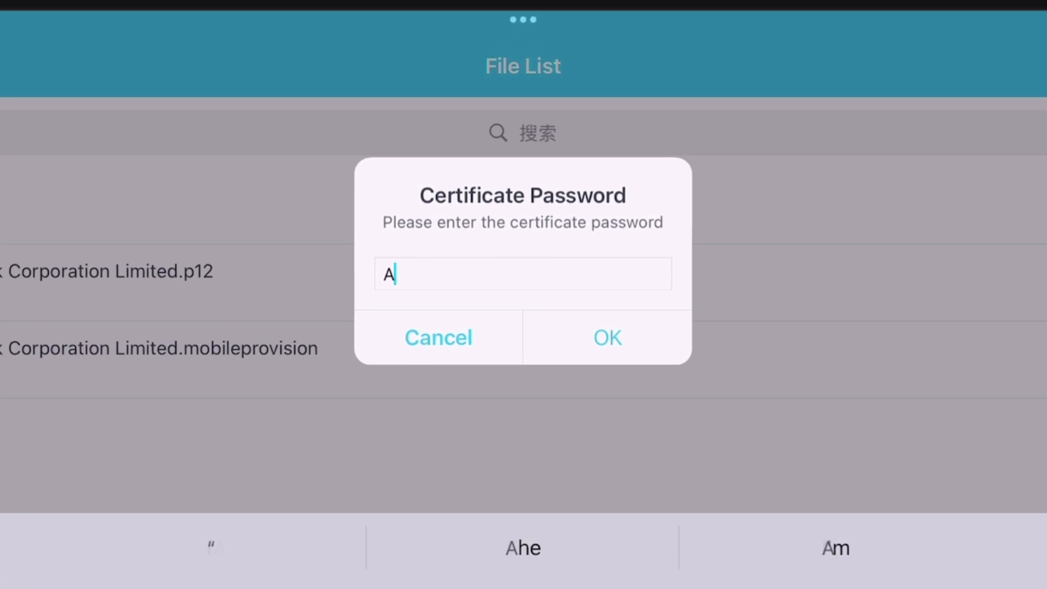
type("pple")
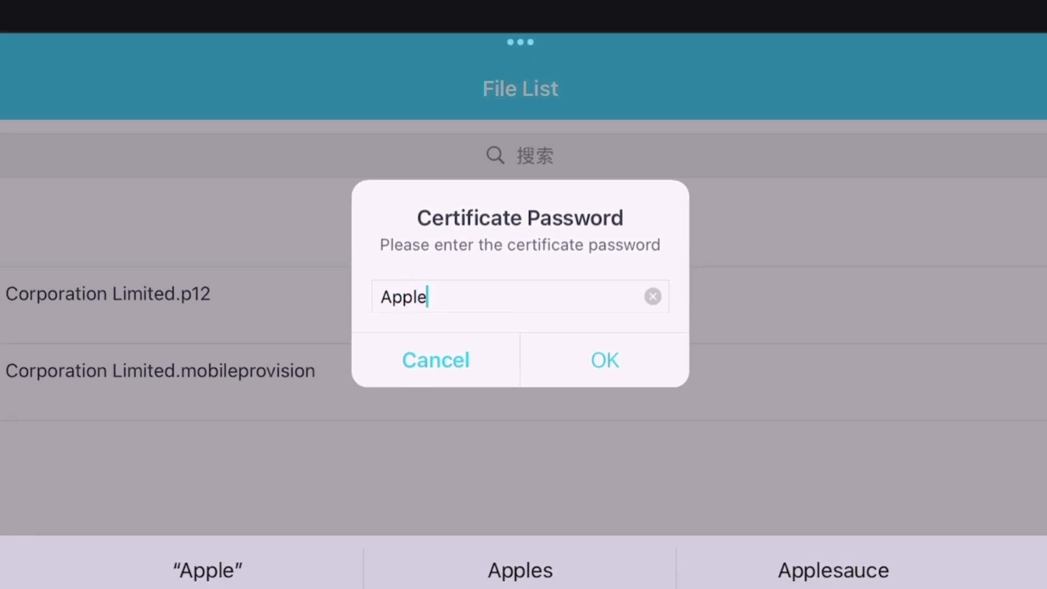
type("P12")
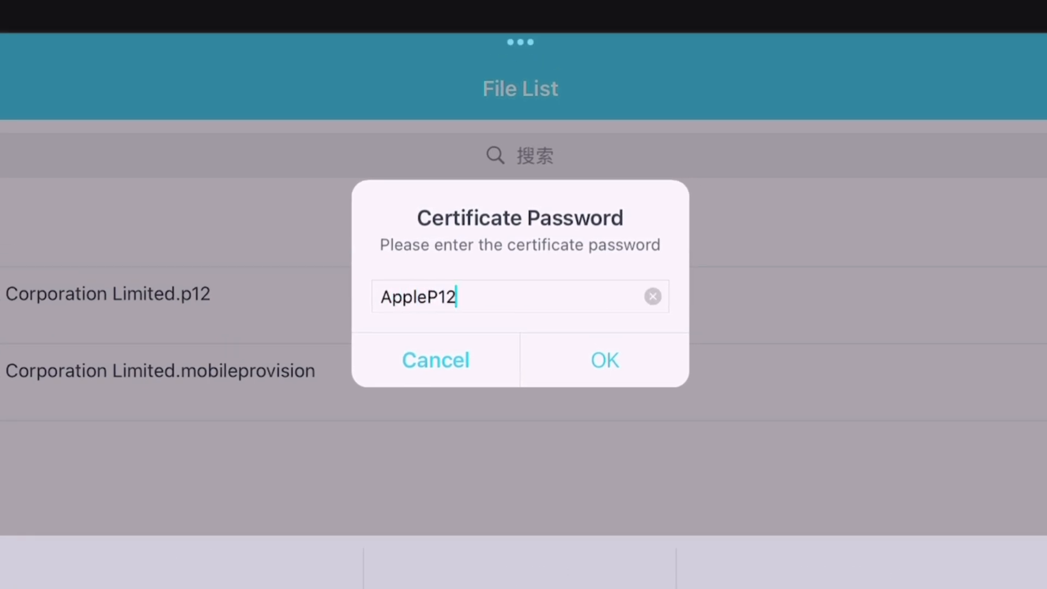
type(".c")
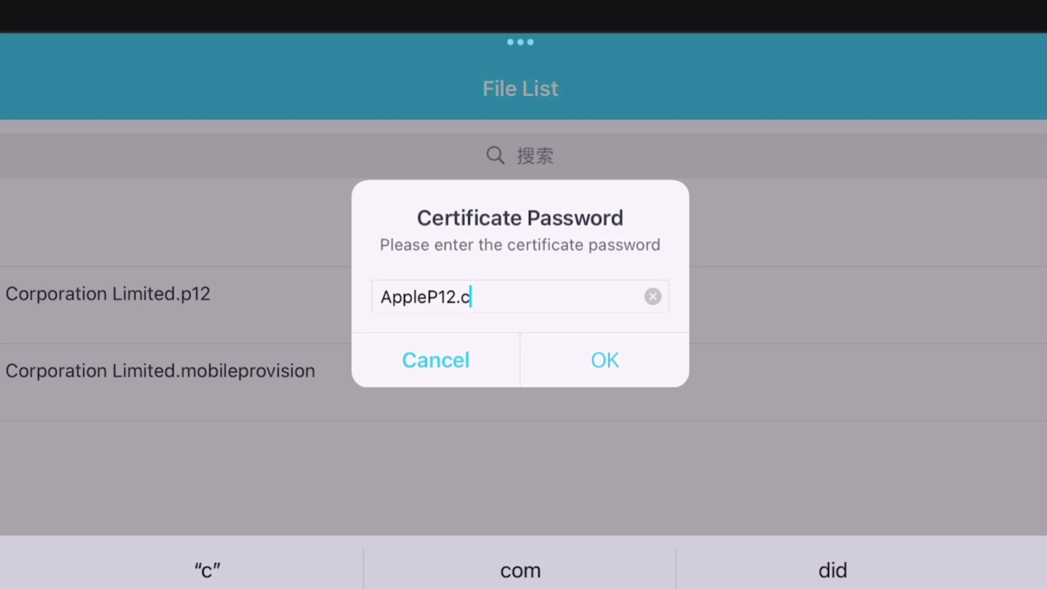
left_click(603, 359)
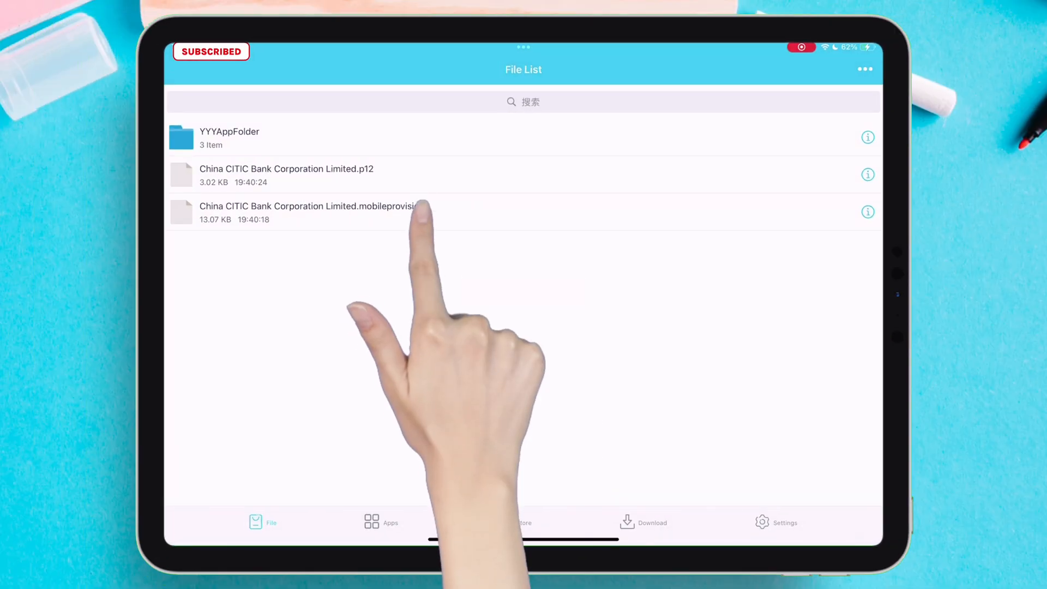
- Import the China CITIC Bank .mobileprovision profile from its action menu
left_click(307, 213)
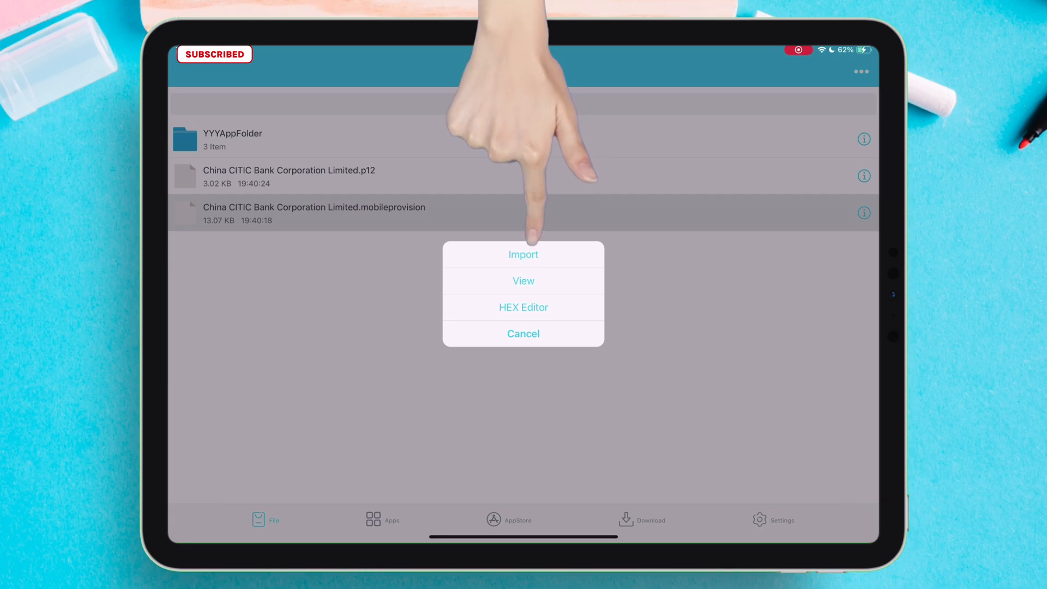
left_click(522, 255)
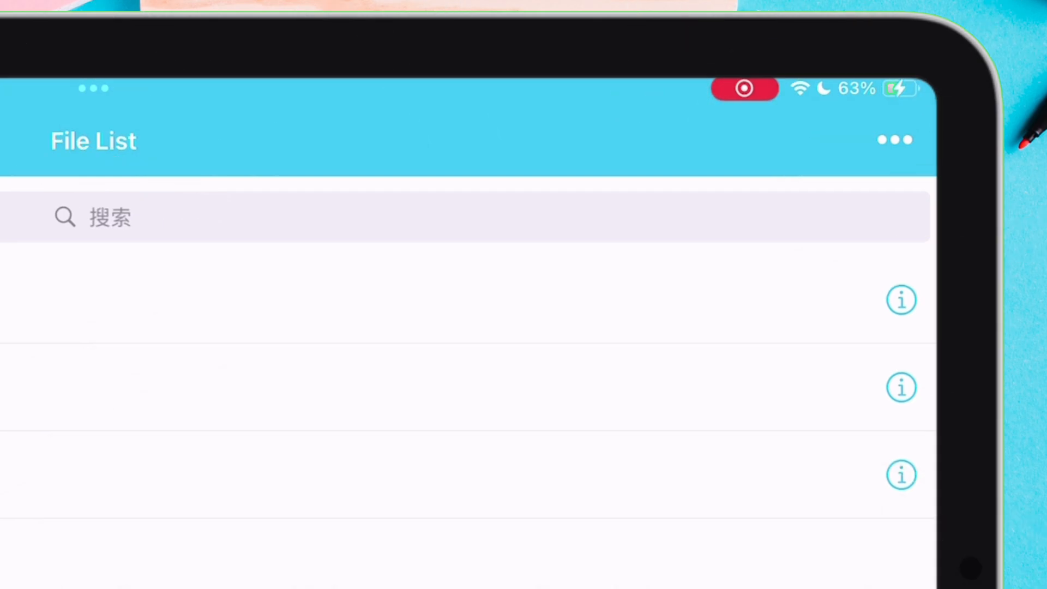
- Import iNDS 2.ipa from the iPad into ESign's file list via the options menu, searching 'Inds'
left_click(894, 140)
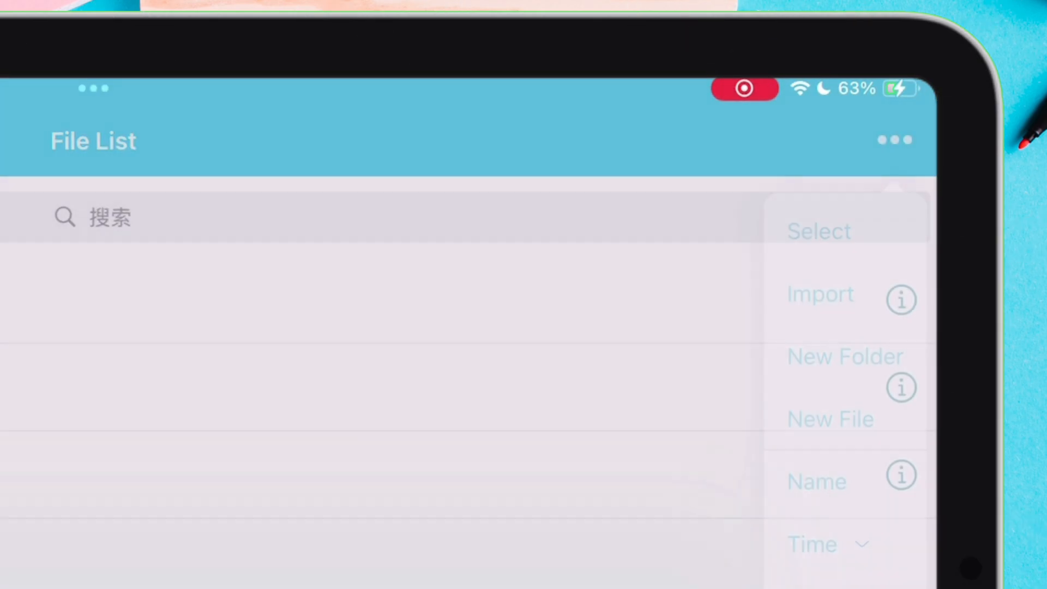
left_click(819, 293)
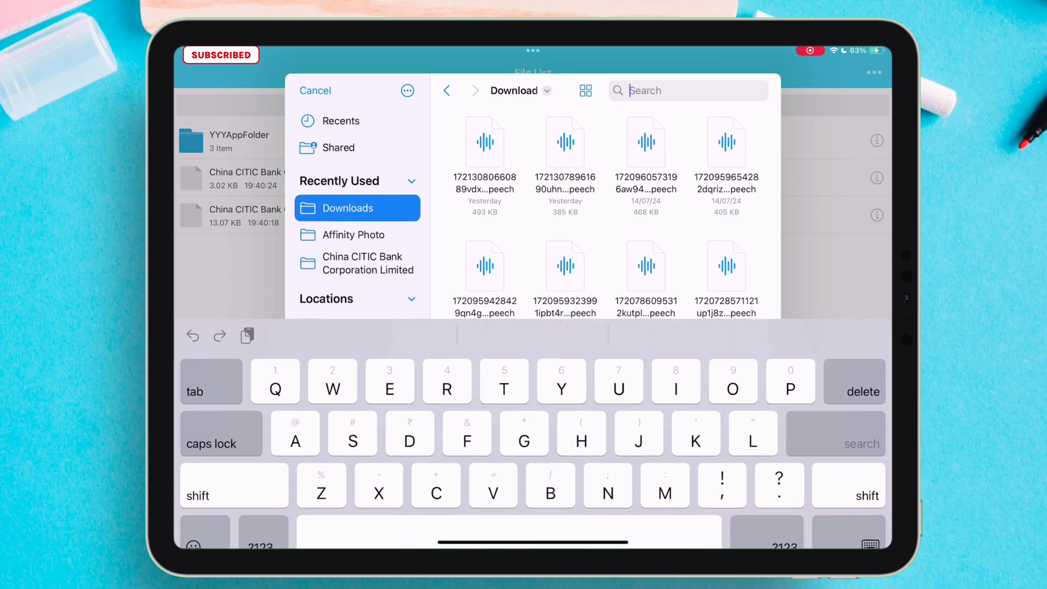
type("Inds")
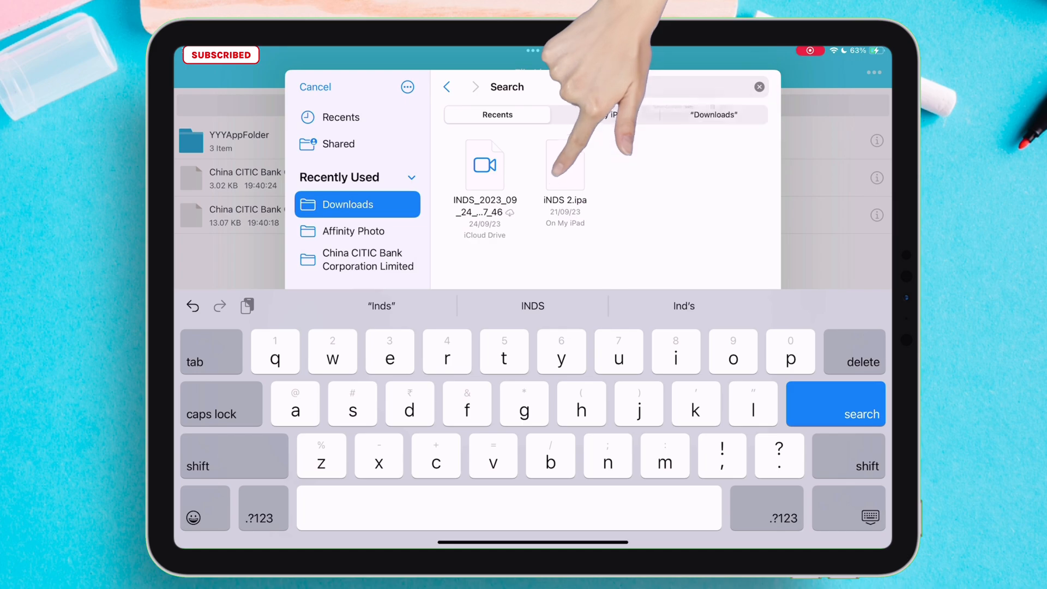
left_click(565, 166)
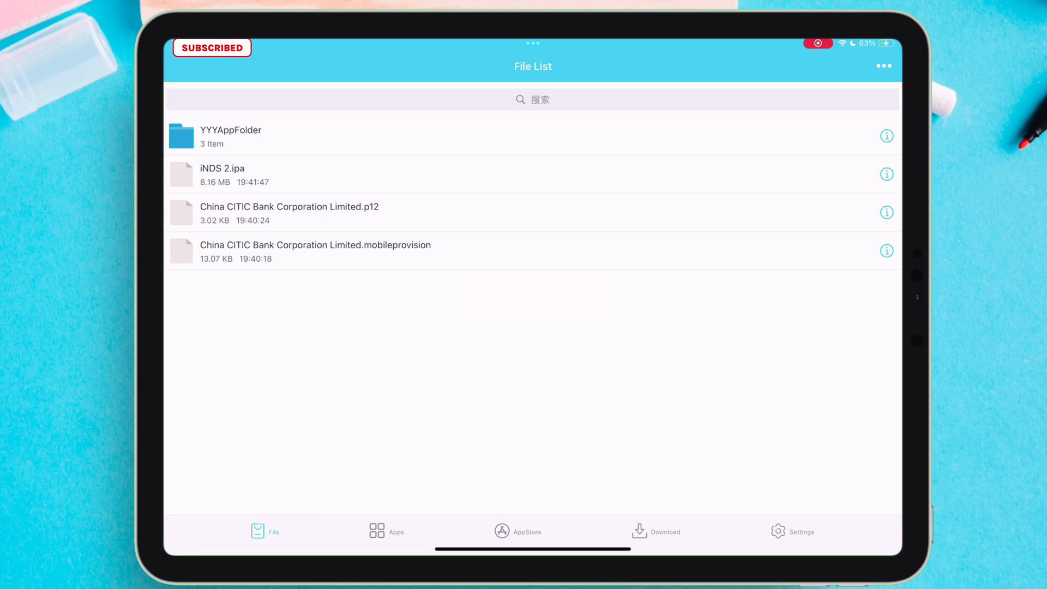
- Attempt a direct install of iNDS 2.ipa, dismiss the downloaded prompt, and reach the signing screen
left_click(222, 175)
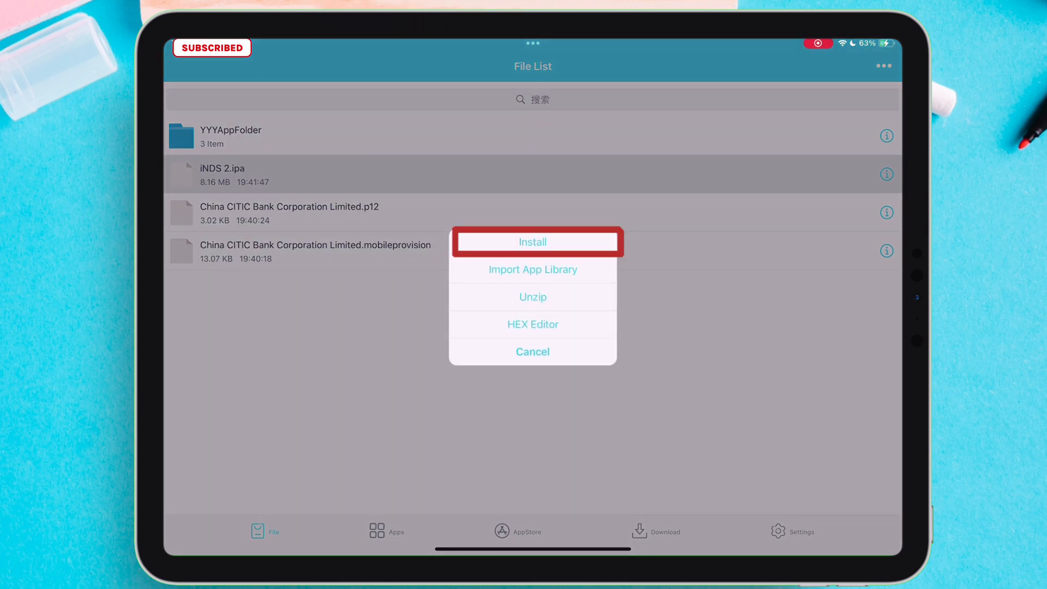
left_click(532, 352)
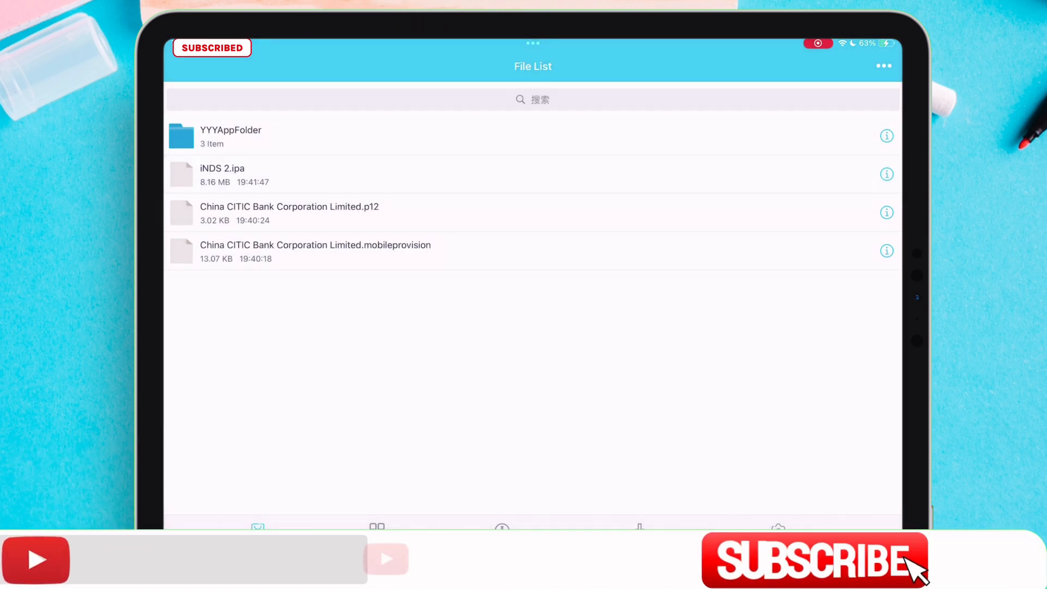
left_click(221, 174)
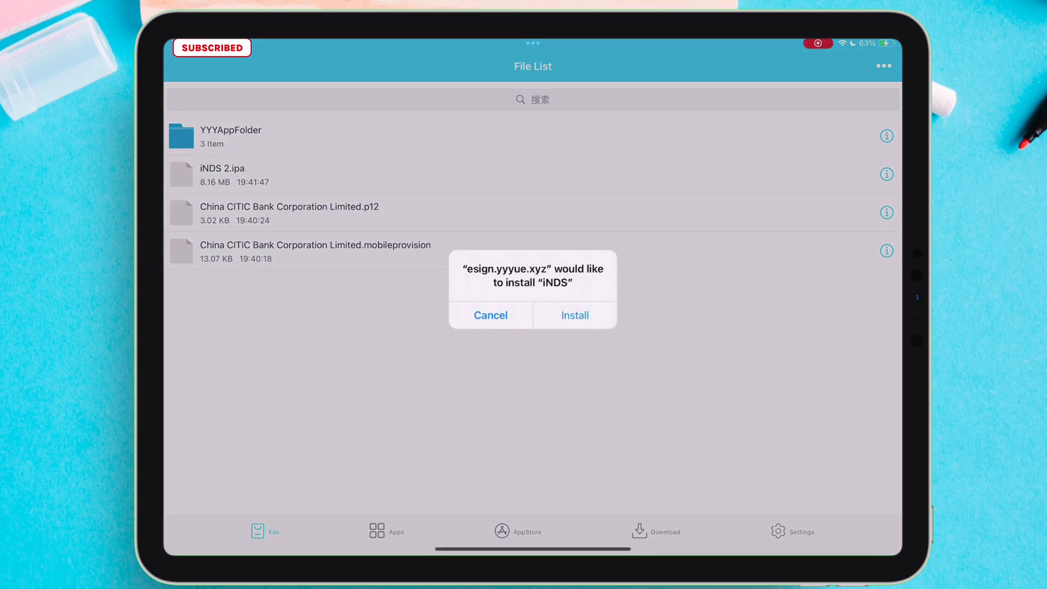
left_click(573, 314)
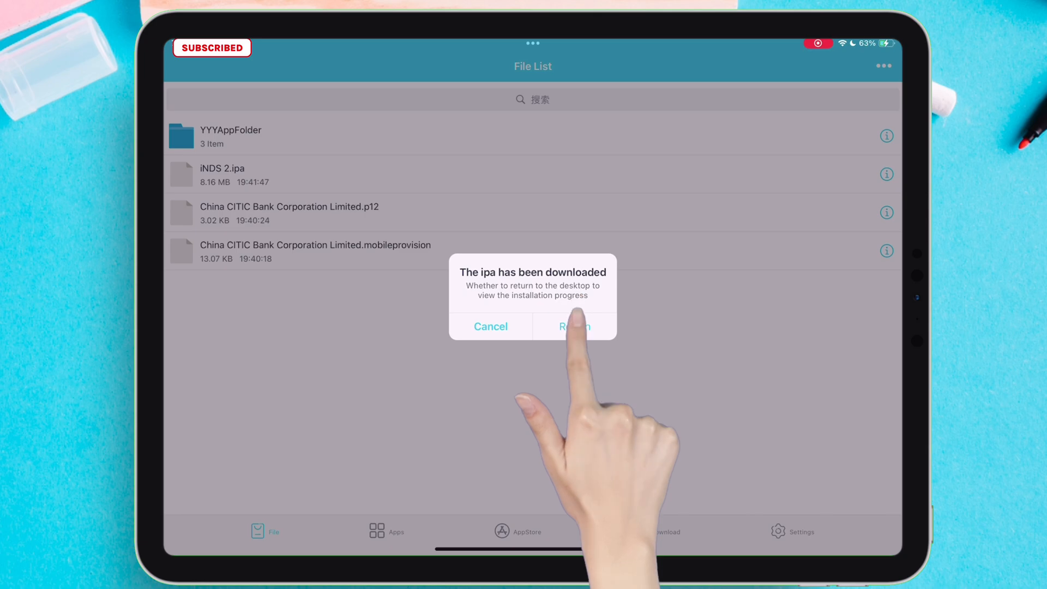
left_click(573, 326)
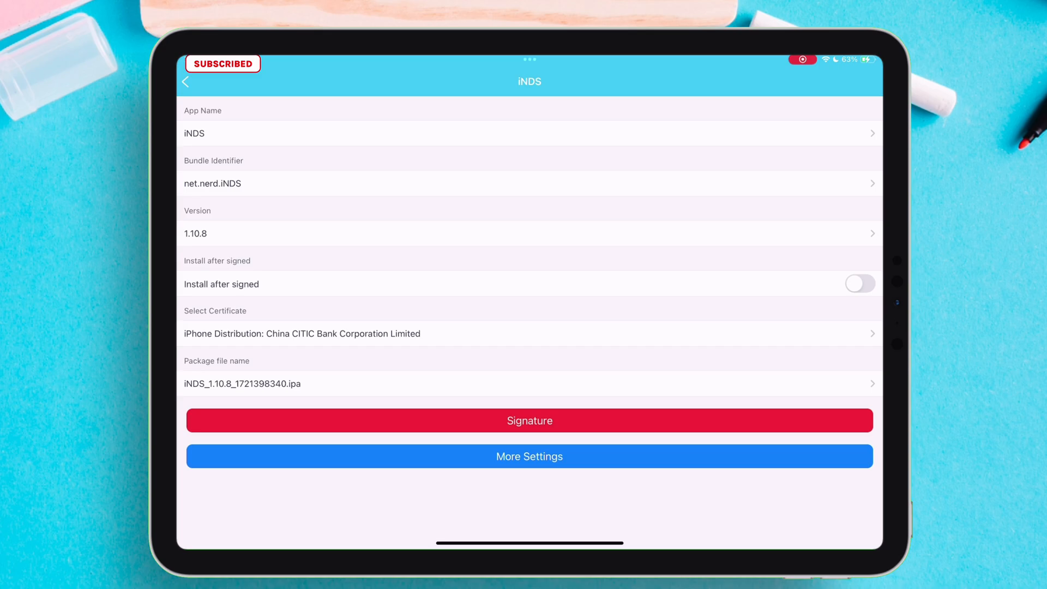
- Sign iNDS with the China CITIC Bank certificate, install it, and return to the home screen
left_click(529, 420)
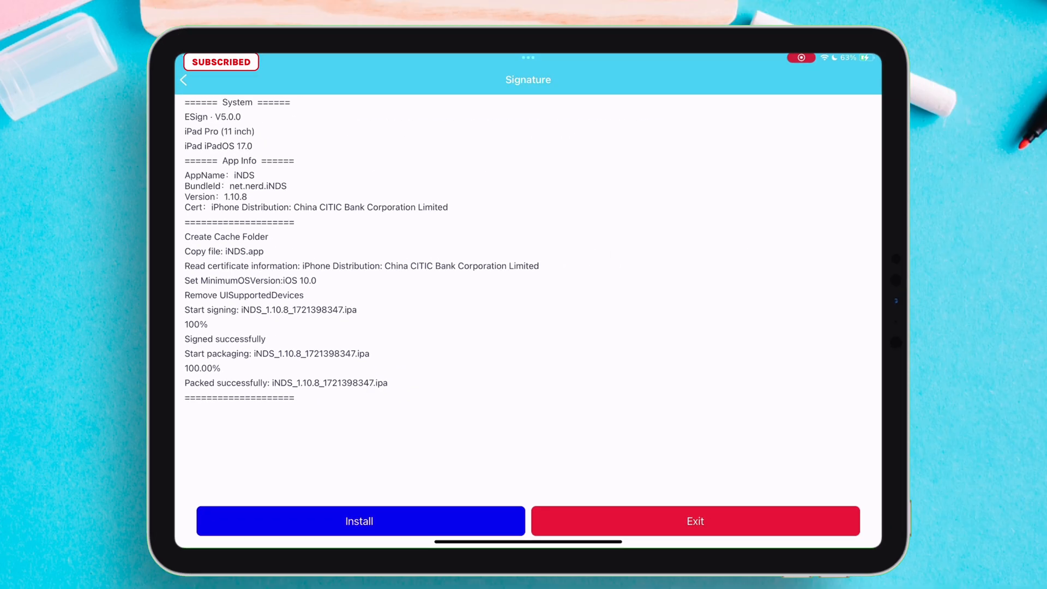
left_click(359, 521)
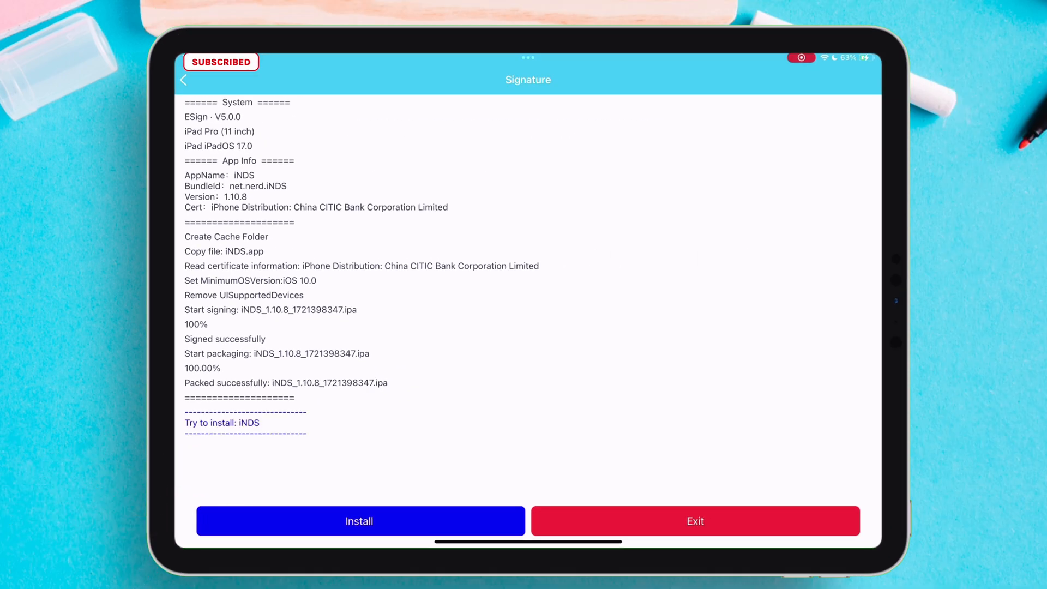
left_click(359, 522)
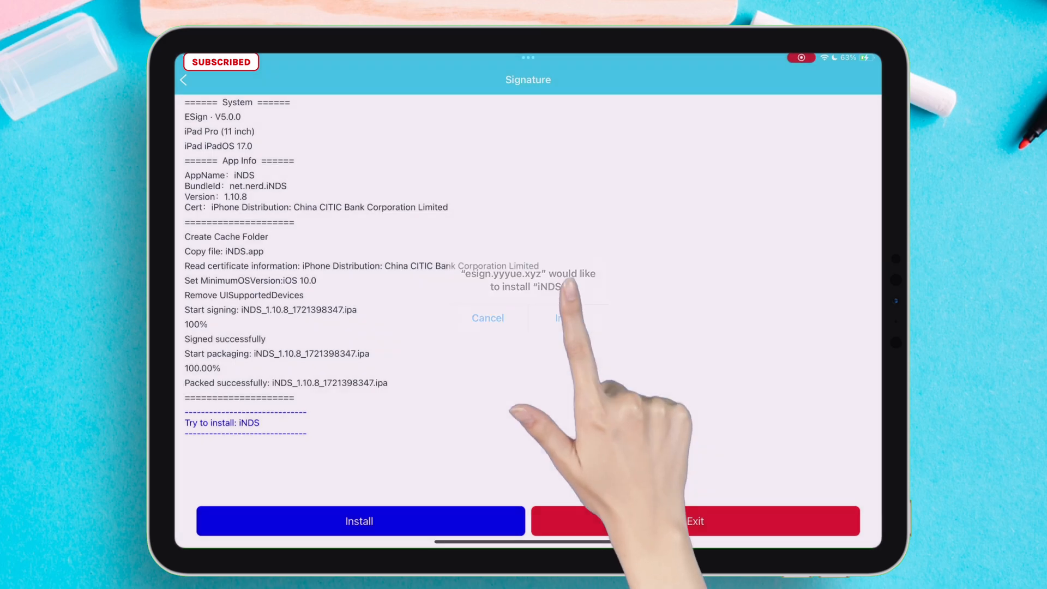
left_click(575, 317)
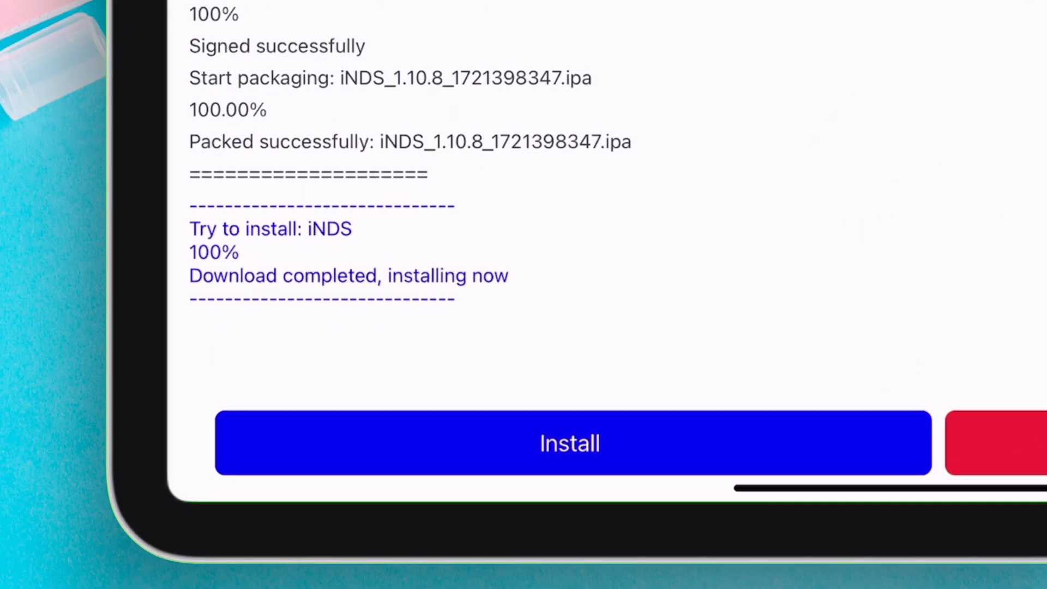
left_click(569, 443)
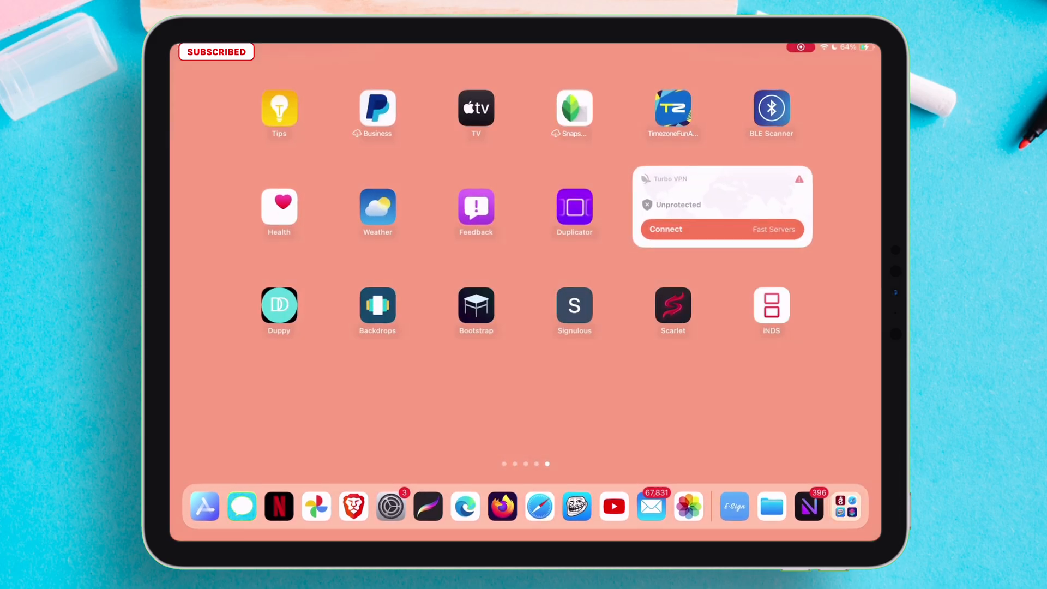
- Launch iNDS, allow microphone access, and view Emulator Settings showing version 1.10.8
left_click(772, 305)
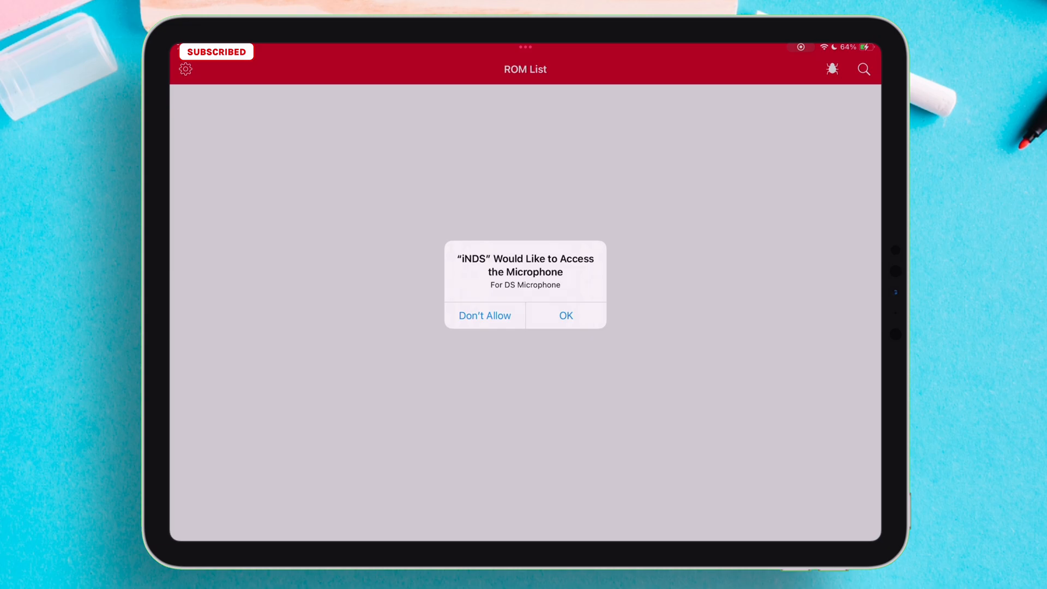
left_click(566, 316)
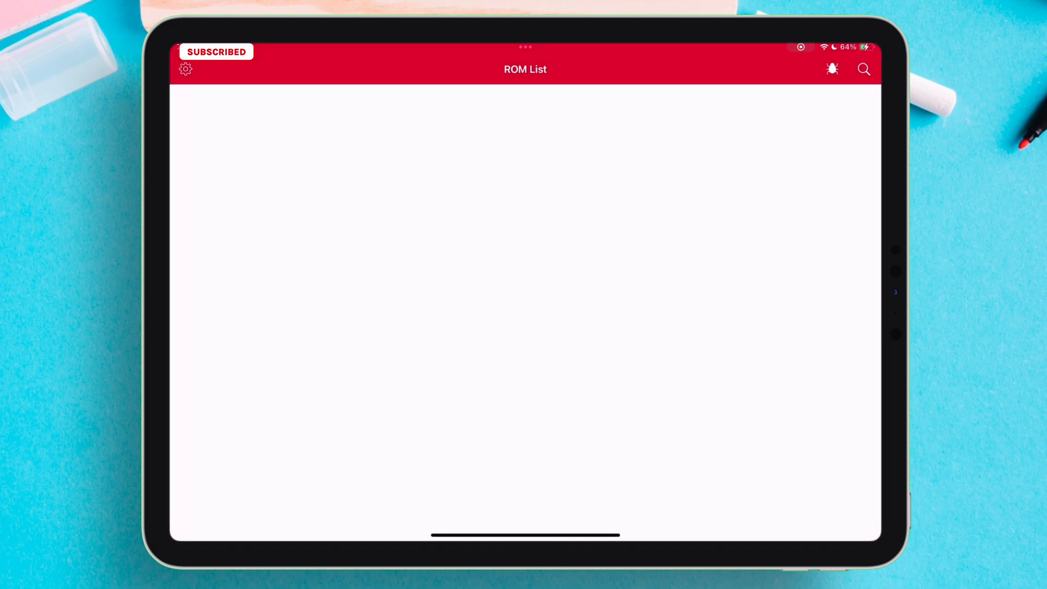
left_click(185, 68)
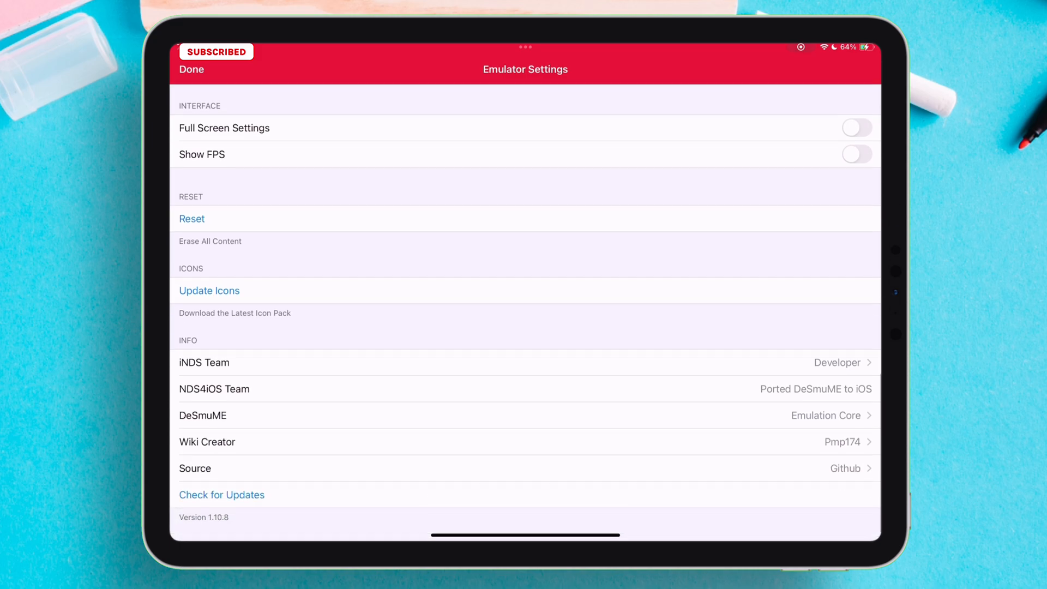